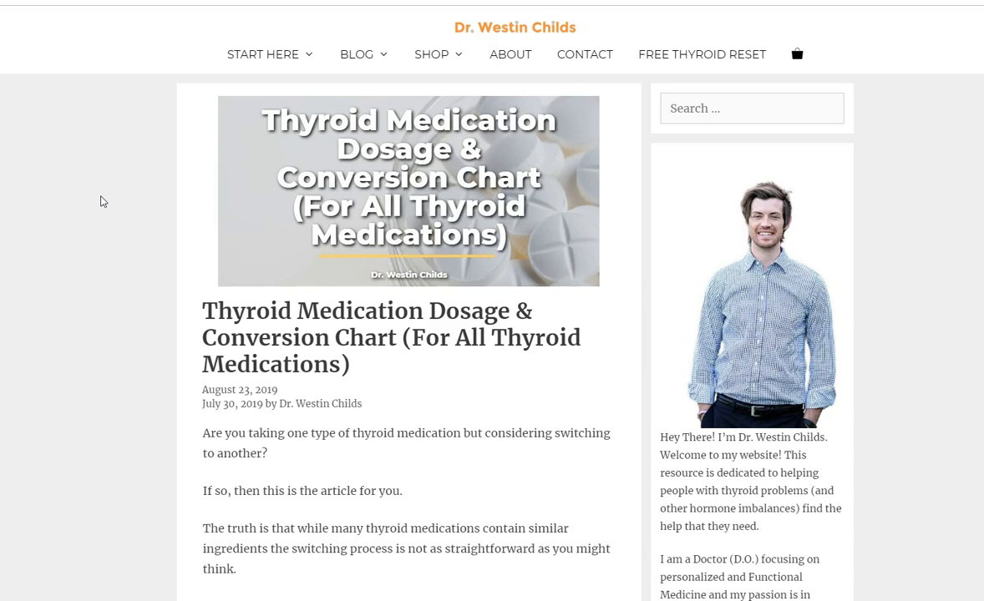
Scroll down the conversion article past the intro to the Download My Free Resources box
scroll("down", 3)
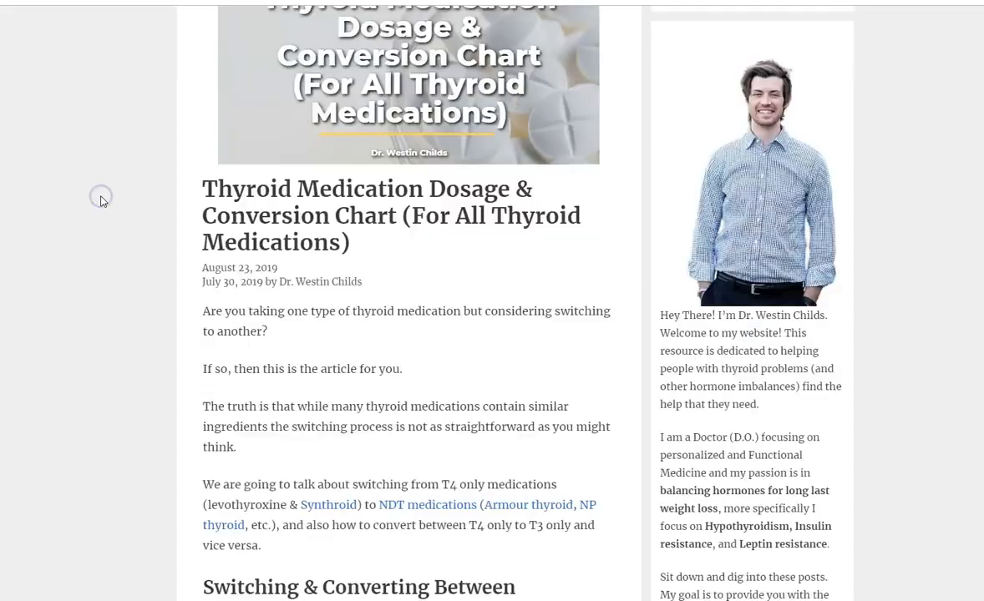
scroll("down", 3)
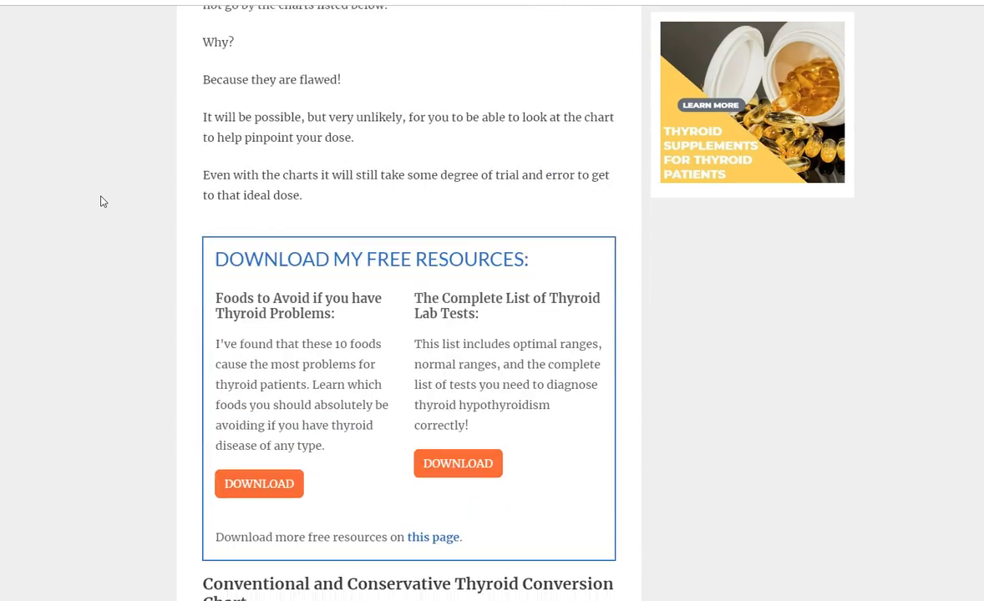
scroll("down", 3)
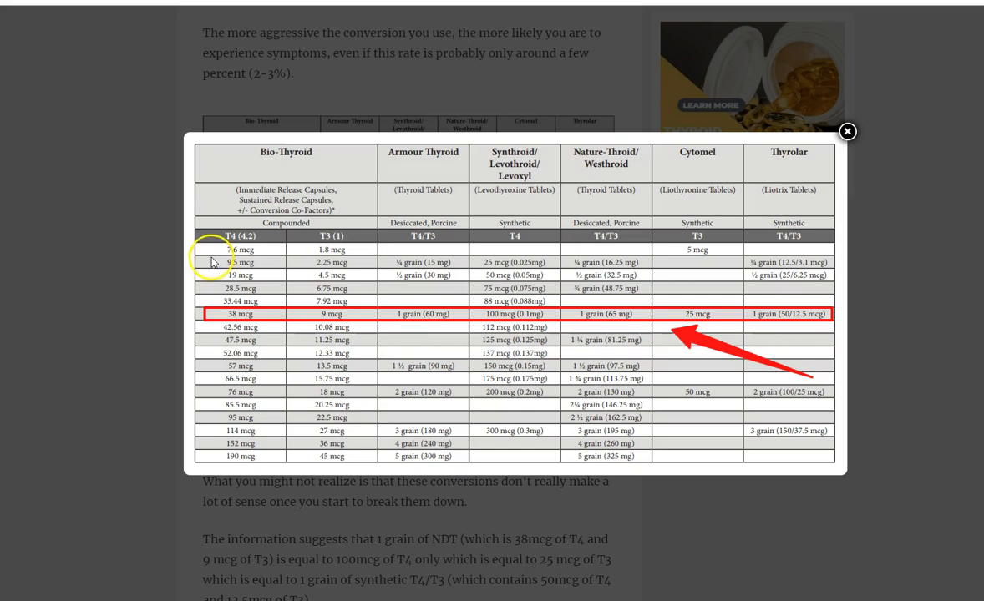
mouse_move(411, 316)
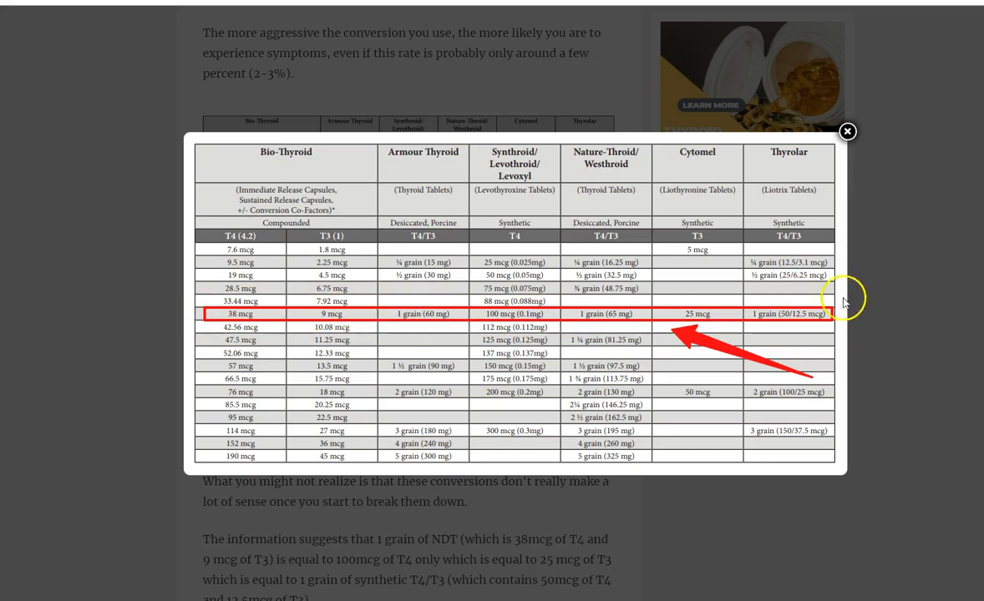
mouse_move(339, 317)
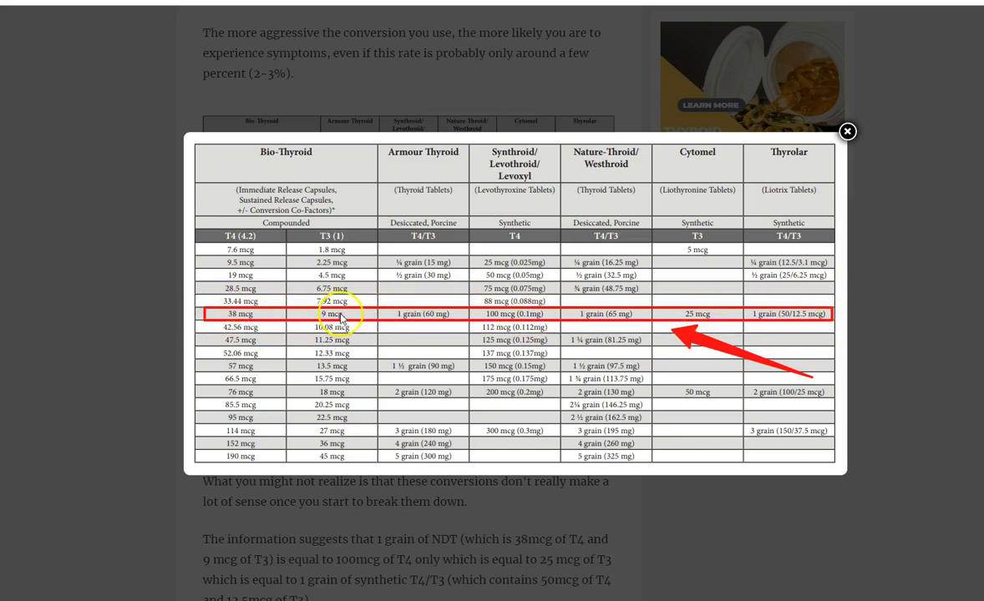
mouse_move(254, 293)
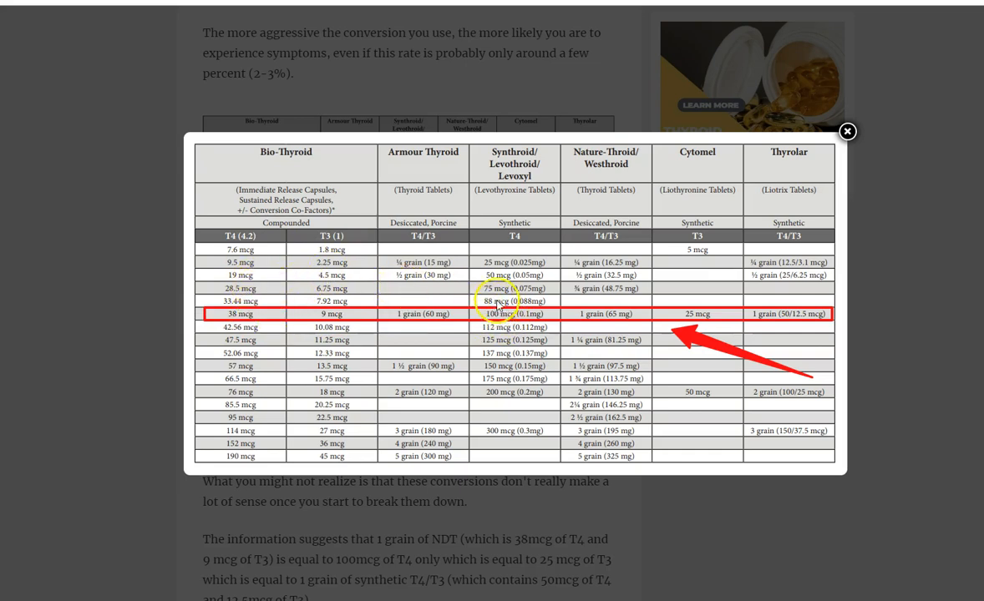
mouse_move(493, 294)
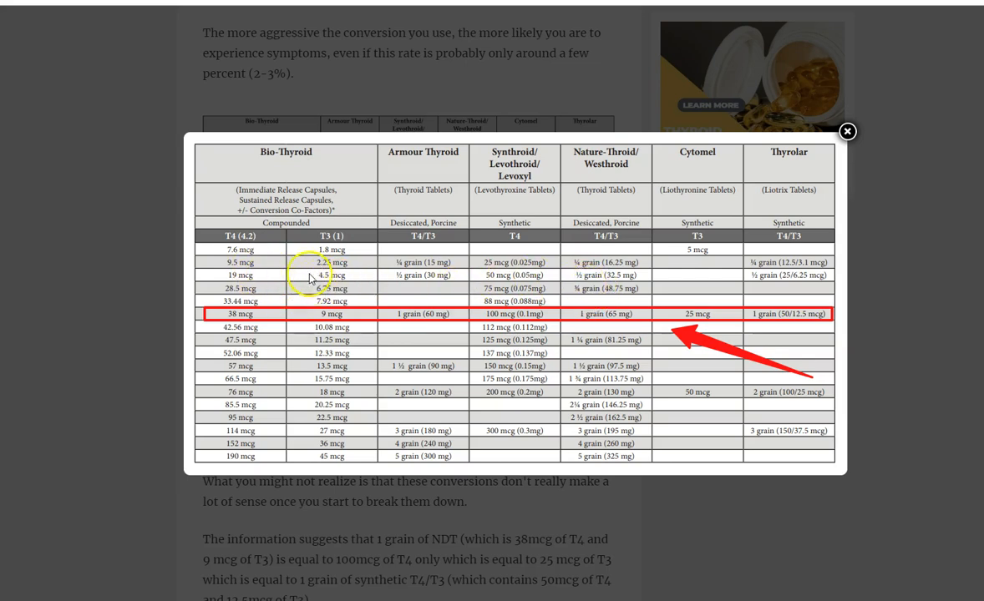
mouse_move(444, 287)
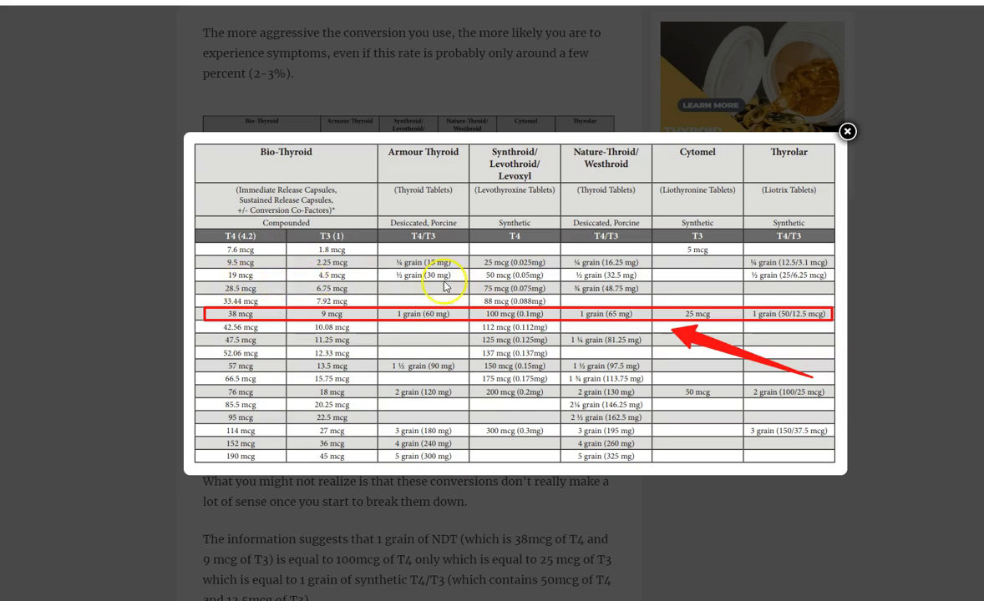
mouse_move(487, 287)
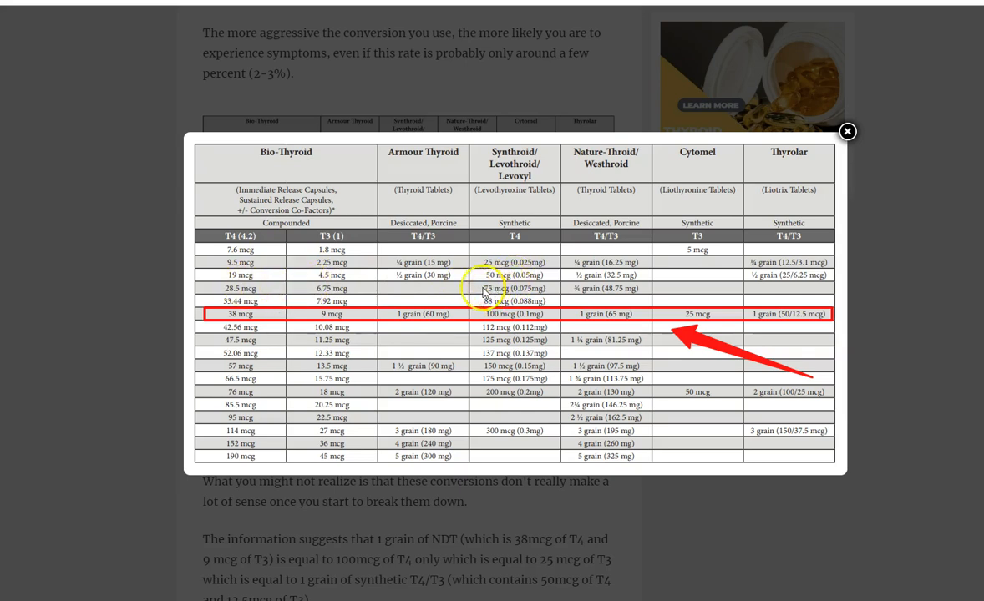
mouse_move(719, 284)
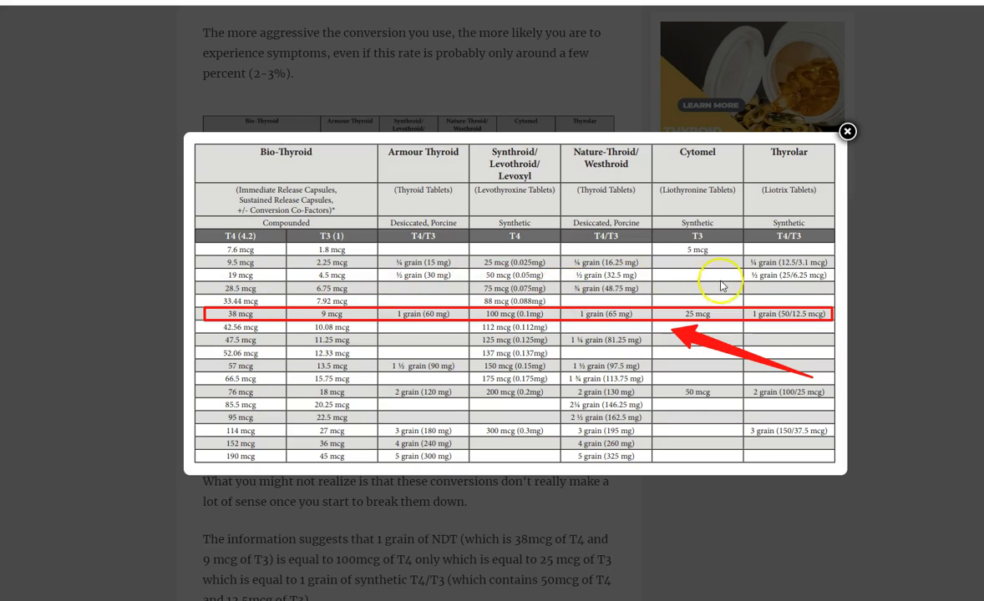
mouse_move(777, 292)
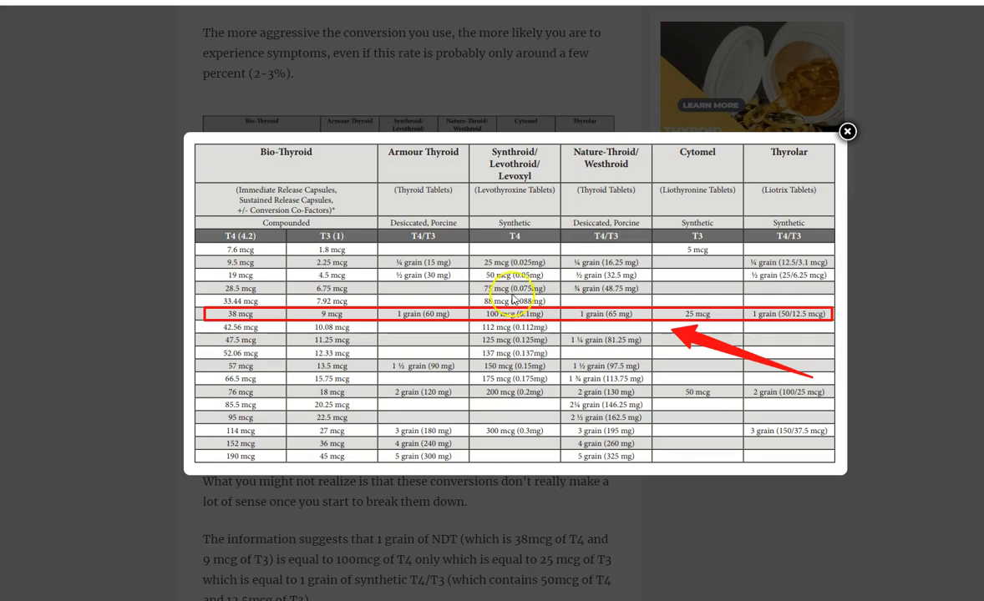
Close the enlarged chart and scroll to the newer-studies section showing Table 6 and Table 7
left_click(847, 130)
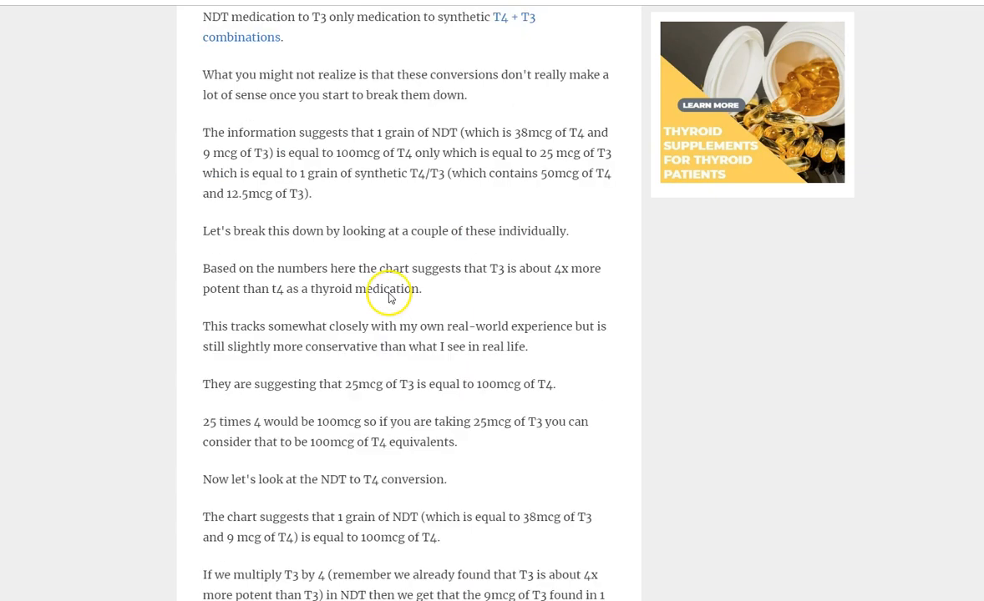
scroll("down", 3)
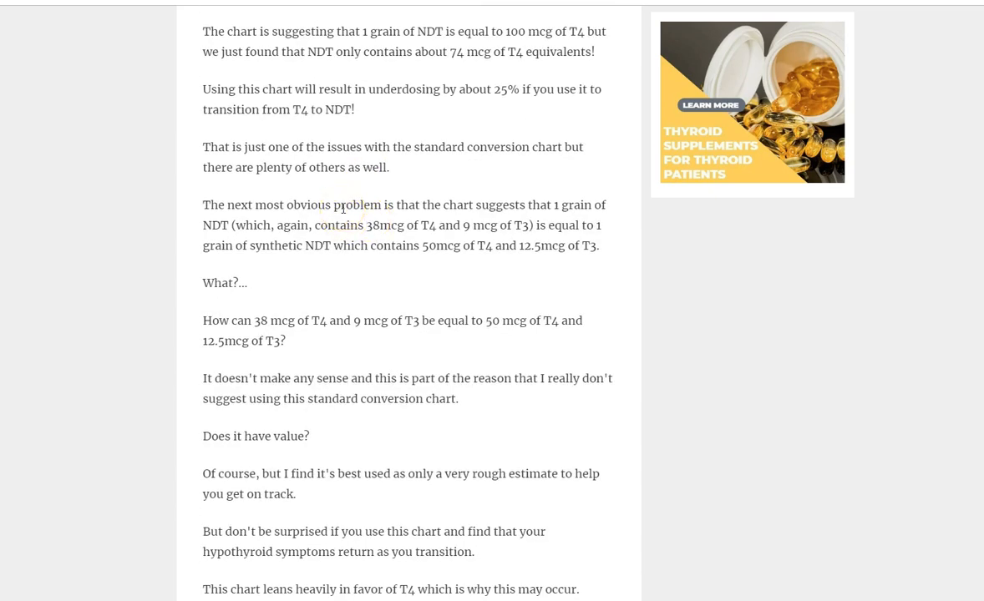
scroll("down", 3)
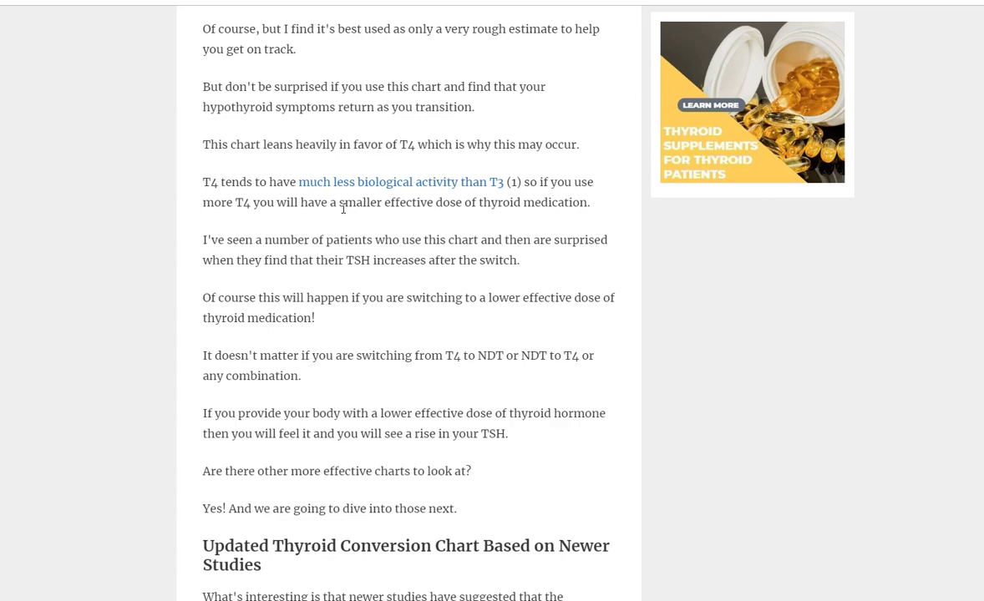
scroll("up", 3)
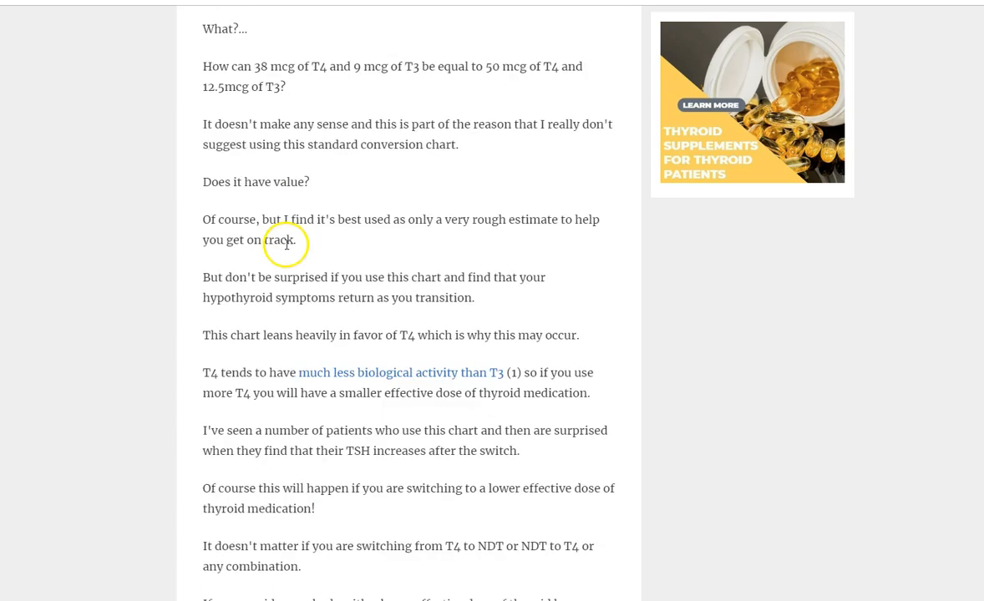
scroll("down", 3)
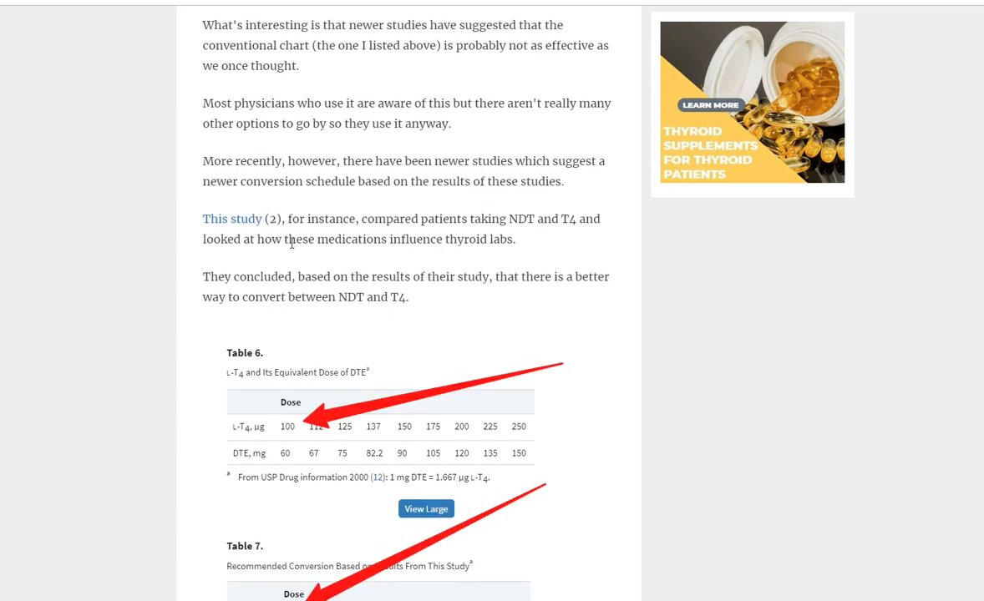
Enlarge the Table 6 and Table 7 image to review the 100 and 88 dose columns, then close it
scroll("down", 3)
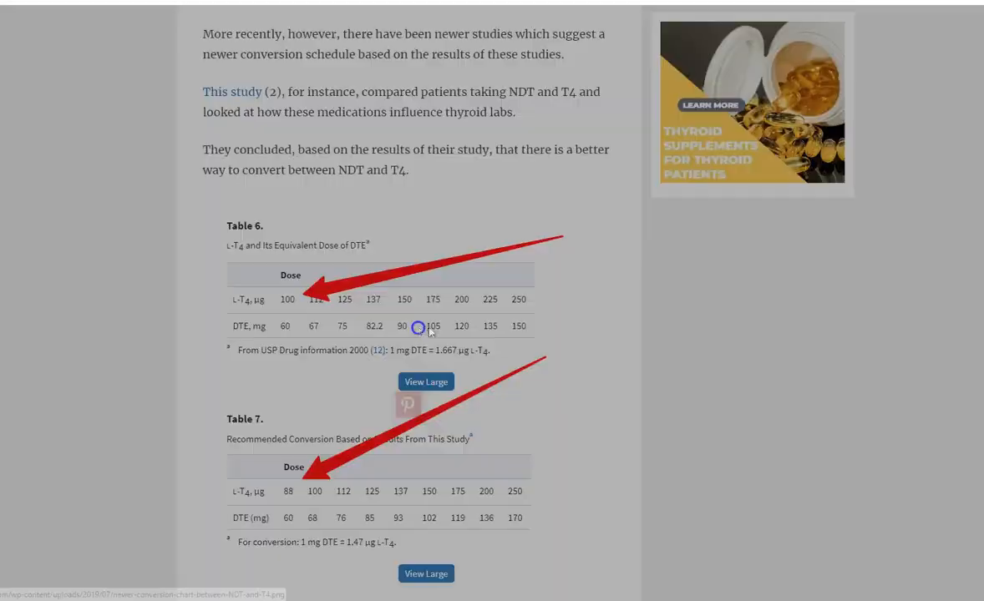
left_click(425, 381)
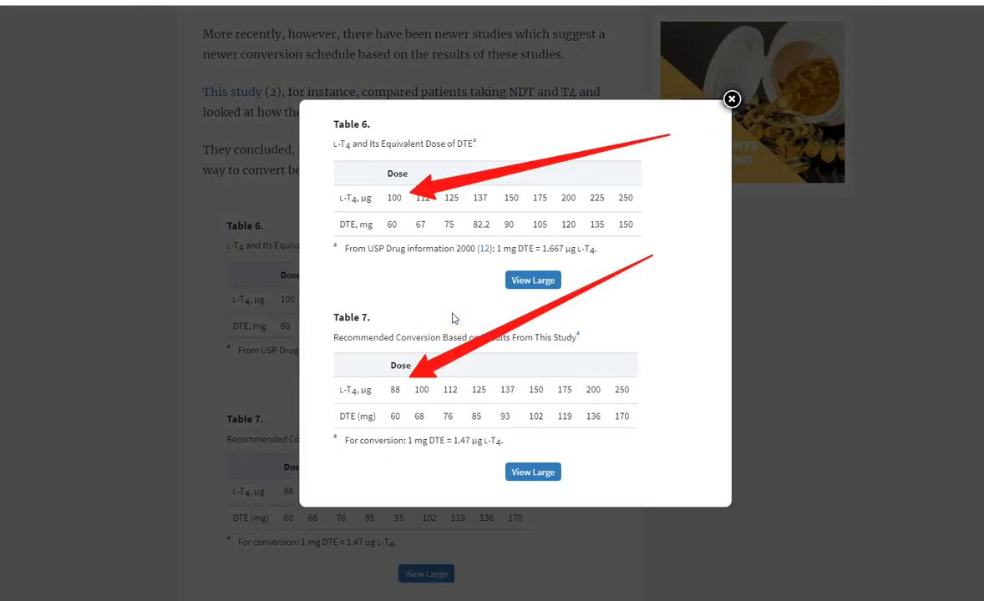
left_click(732, 100)
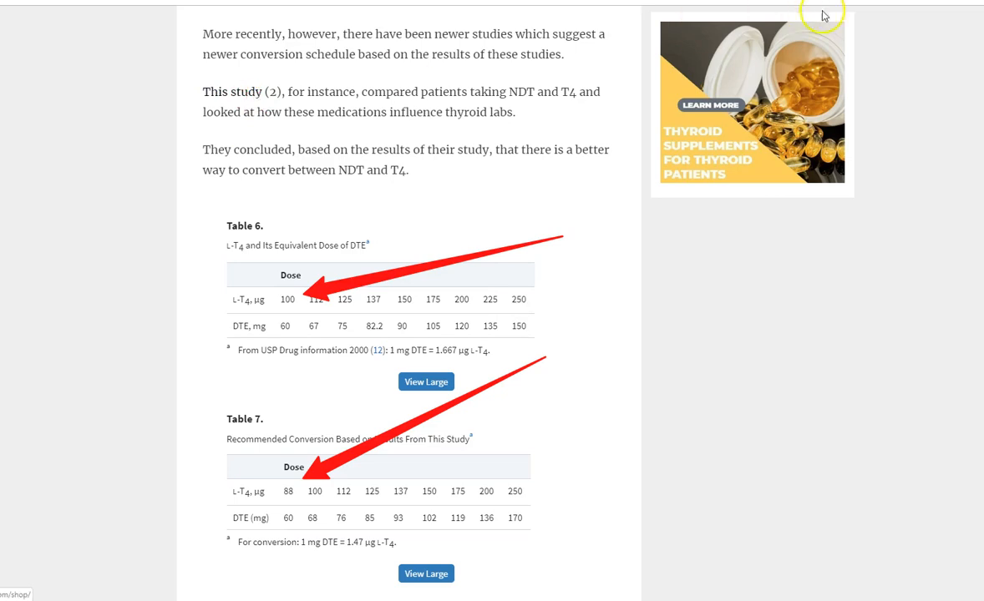
left_click(233, 92)
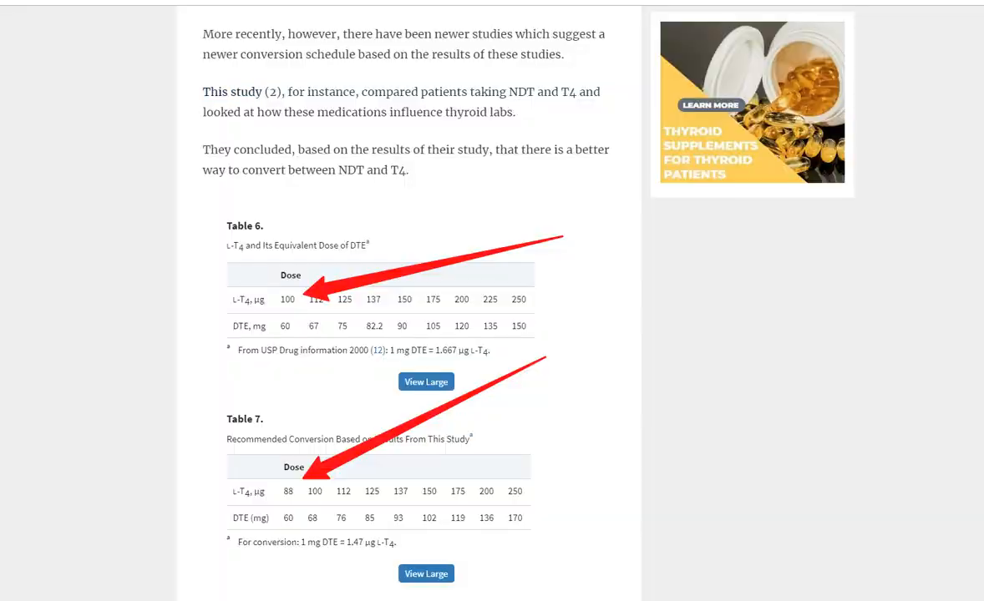
left_click(426, 381)
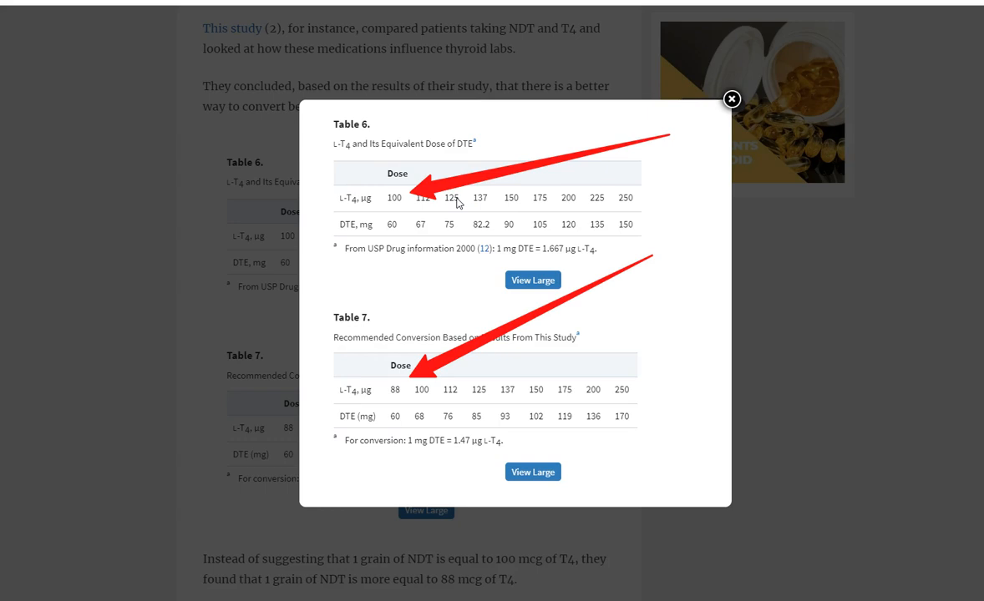
mouse_move(319, 186)
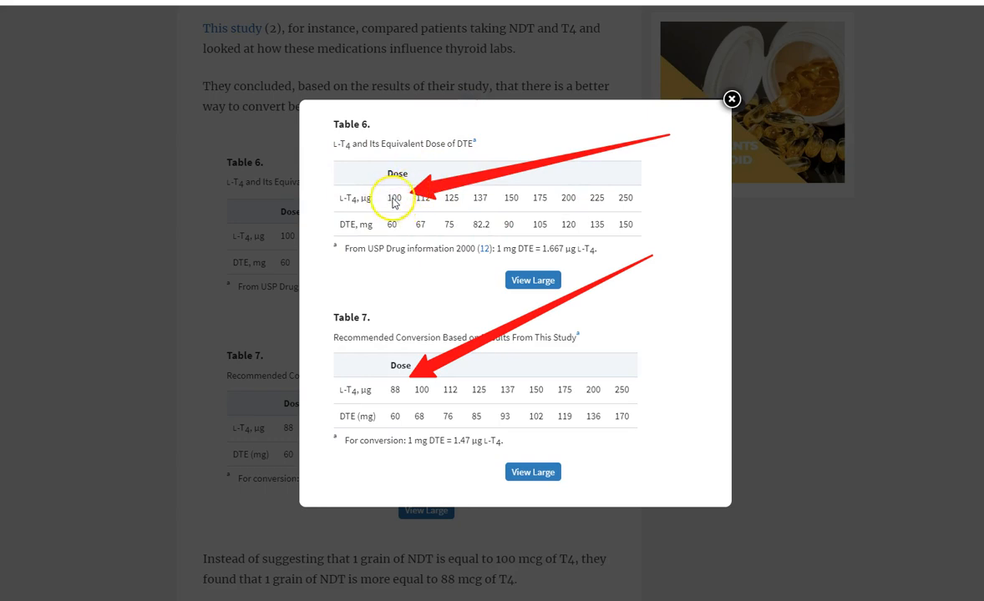
mouse_move(391, 223)
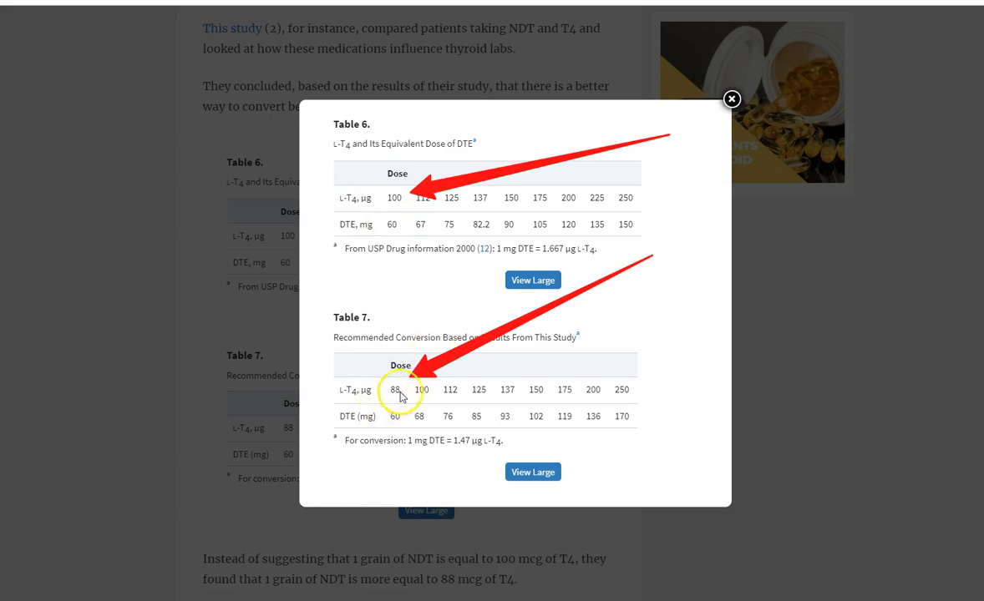
mouse_move(404, 411)
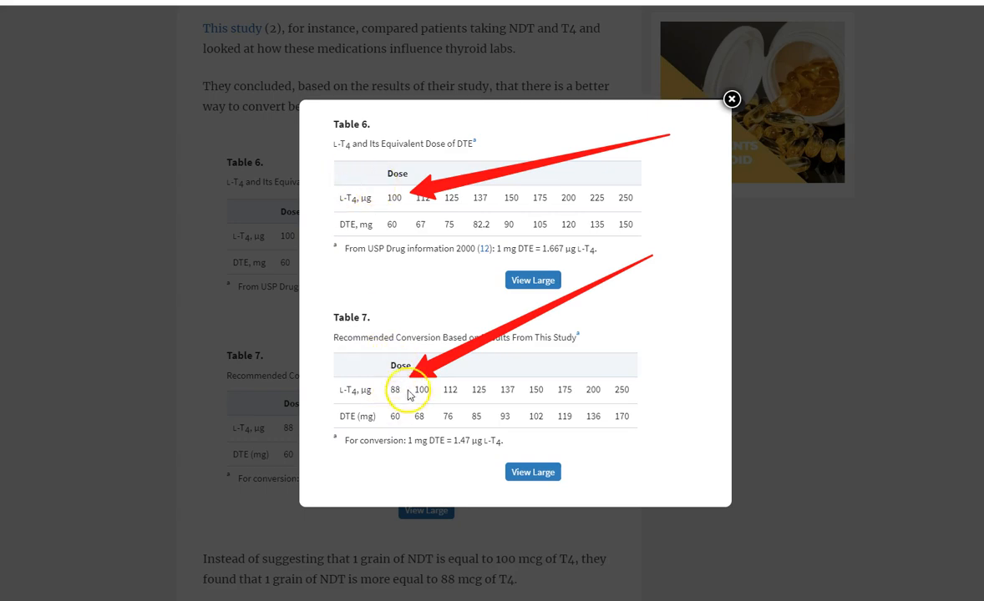
mouse_move(396, 431)
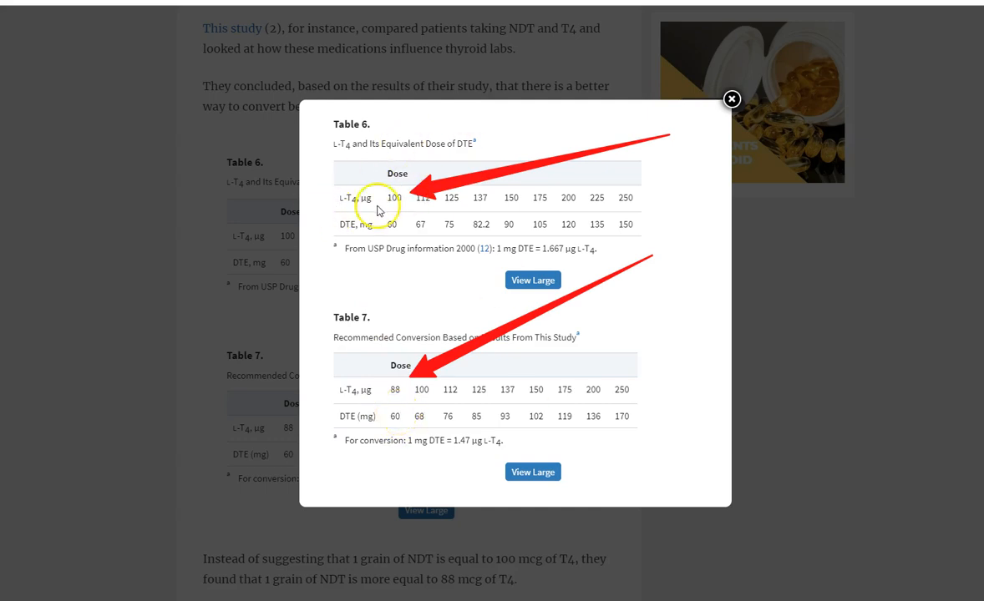
mouse_move(566, 162)
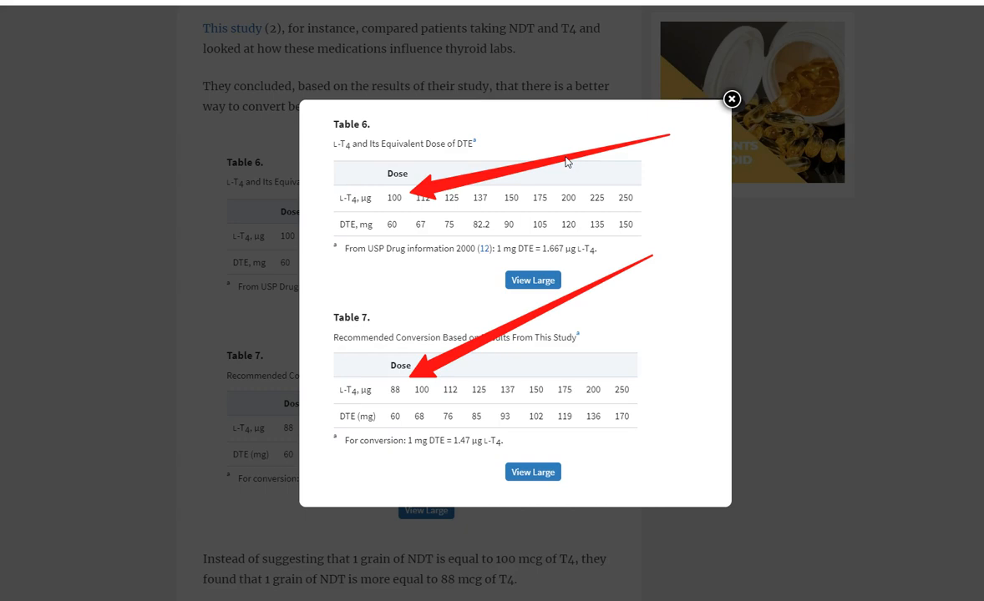
left_click(732, 99)
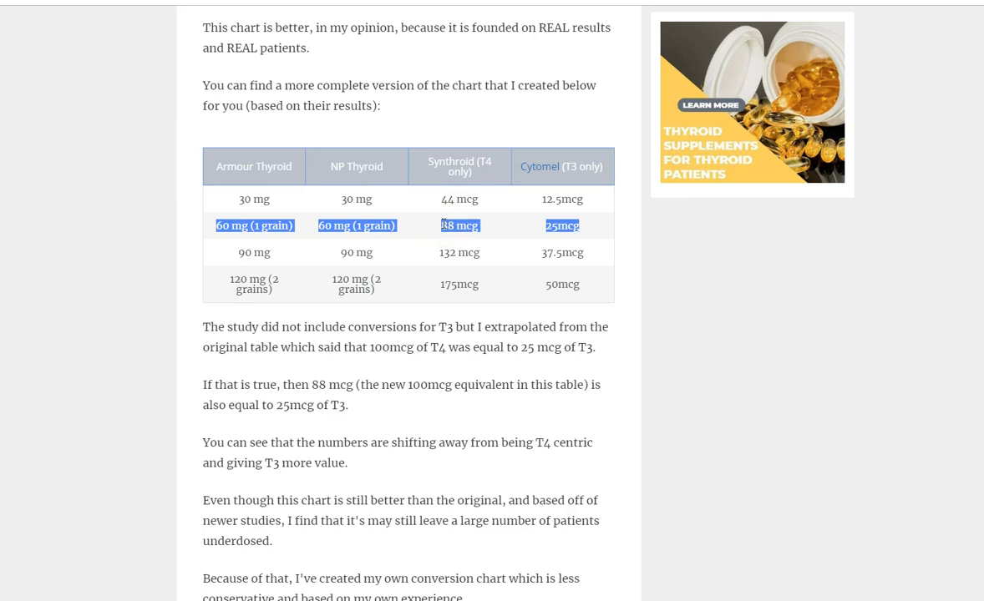
Scroll past the extended chart with its 60 mg row to the My own Conversion Chart heading
scroll("down", 3)
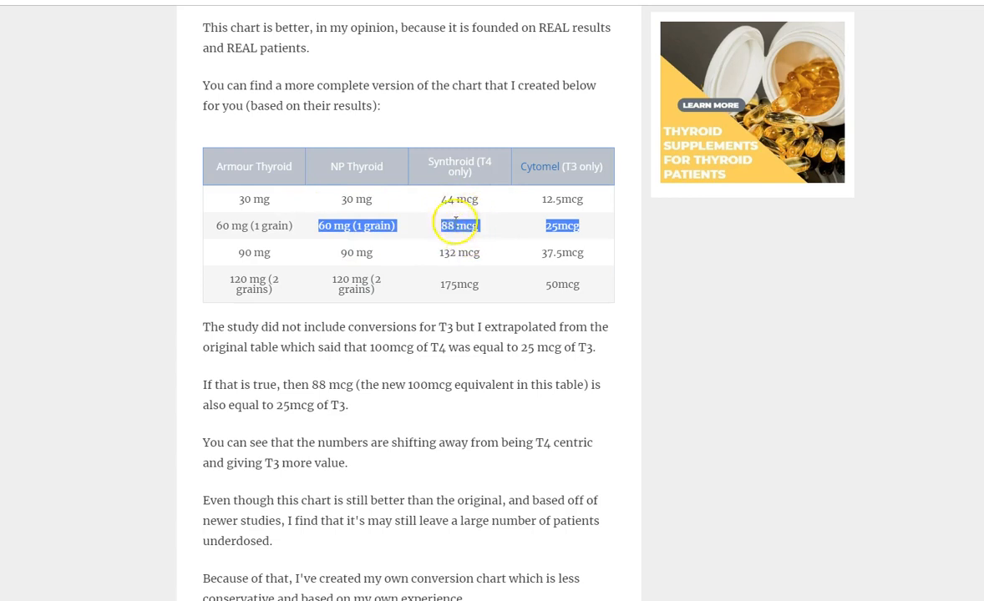
scroll("down", 3)
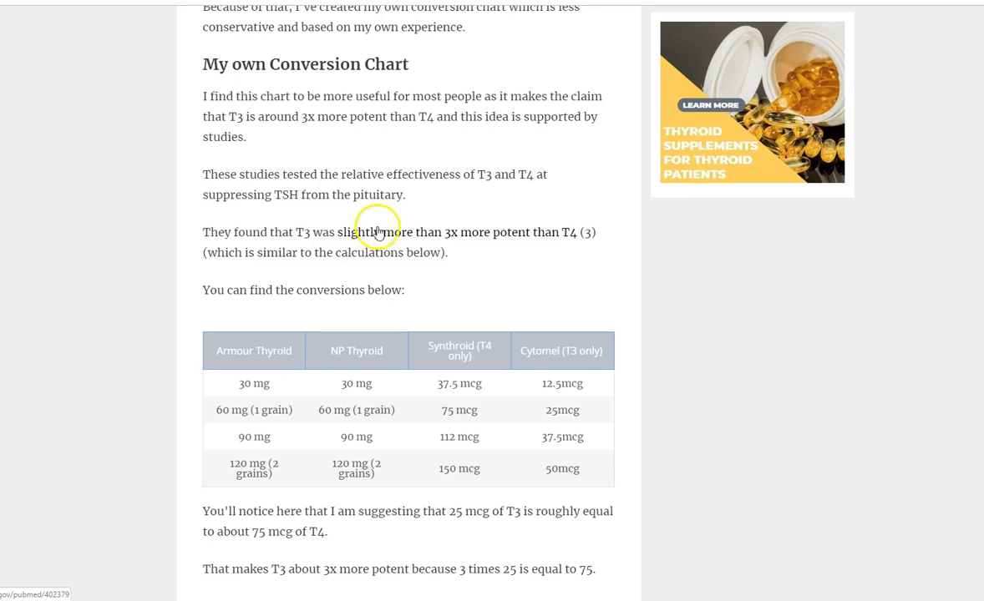
Bring the full T3/T4 conversion table and the 25 mcg T3 ≈ 75 mcg T4 explanation into view
scroll("down", 3)
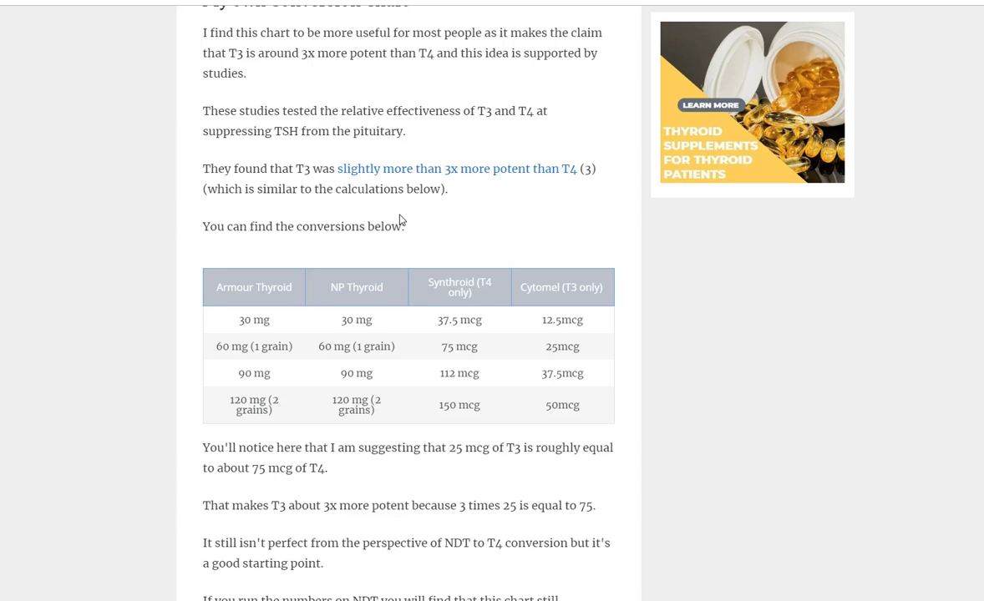
scroll("down", 3)
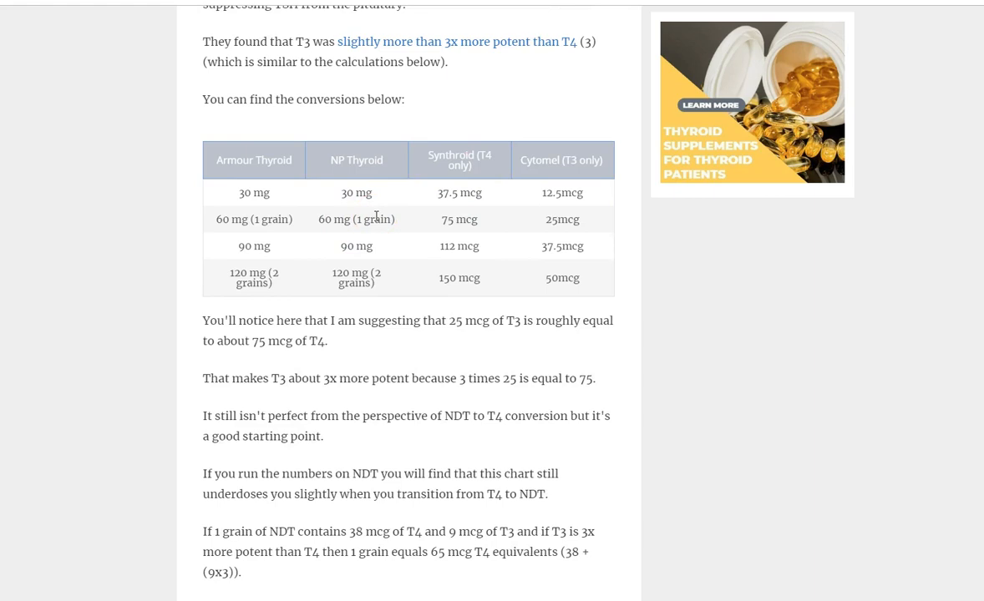
left_click(214, 218)
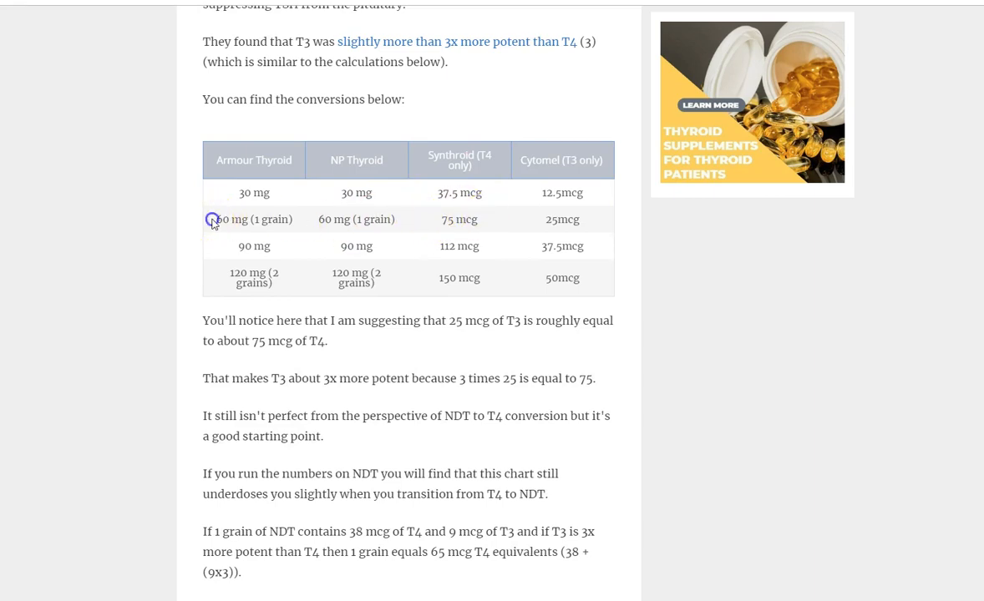
left_click_drag(214, 219, 568, 219)
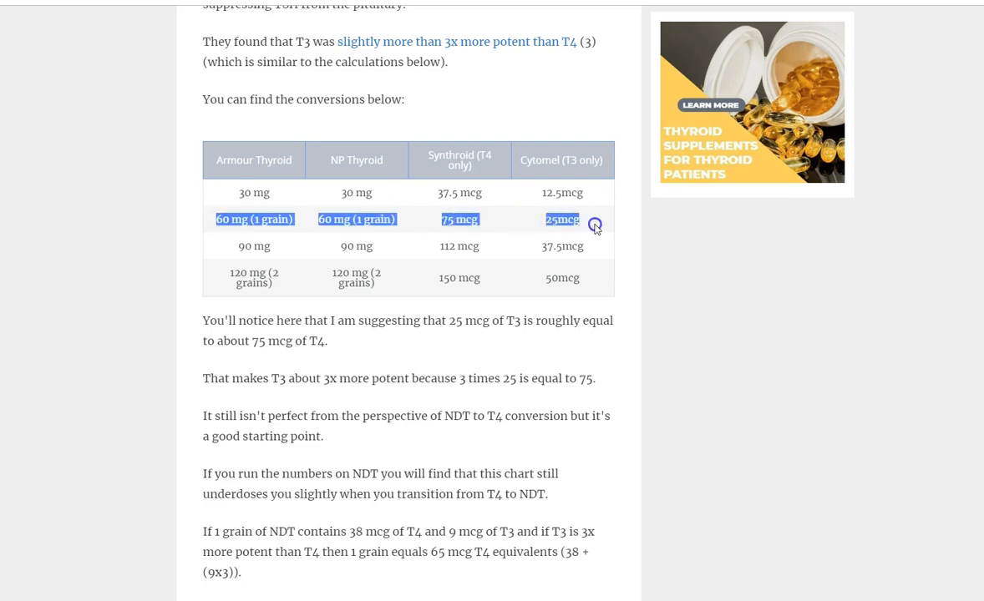
left_click(596, 227)
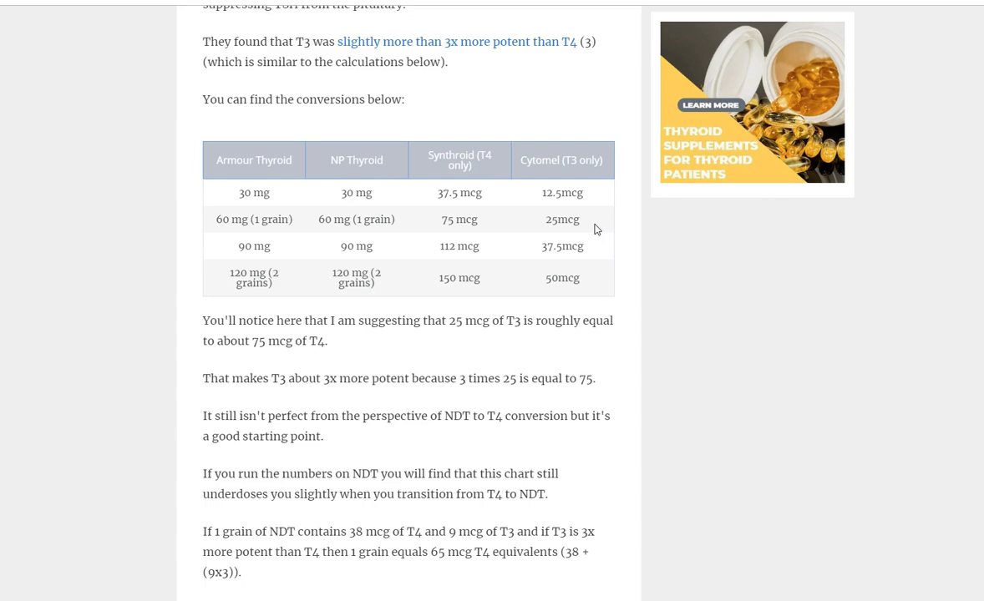
Scroll down to the bulleted list of common conversion factors starting with Your weight
scroll("down", 3)
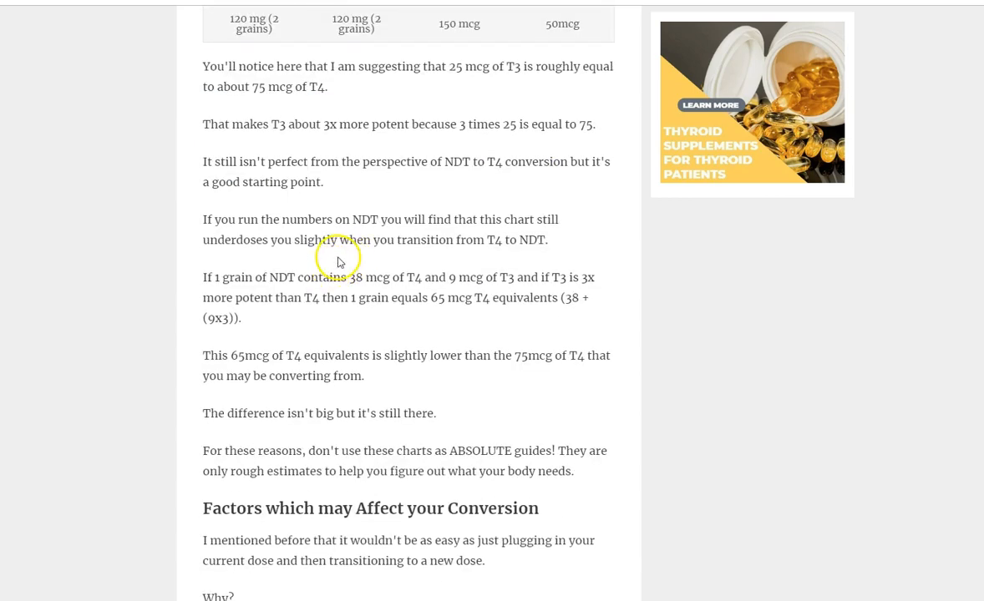
scroll("down", 3)
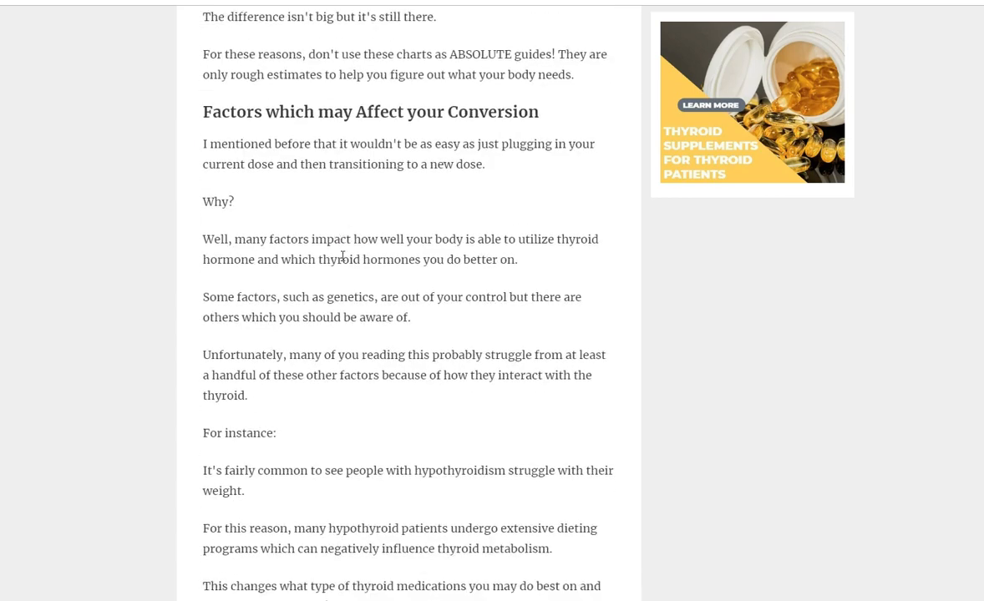
scroll("down", 3)
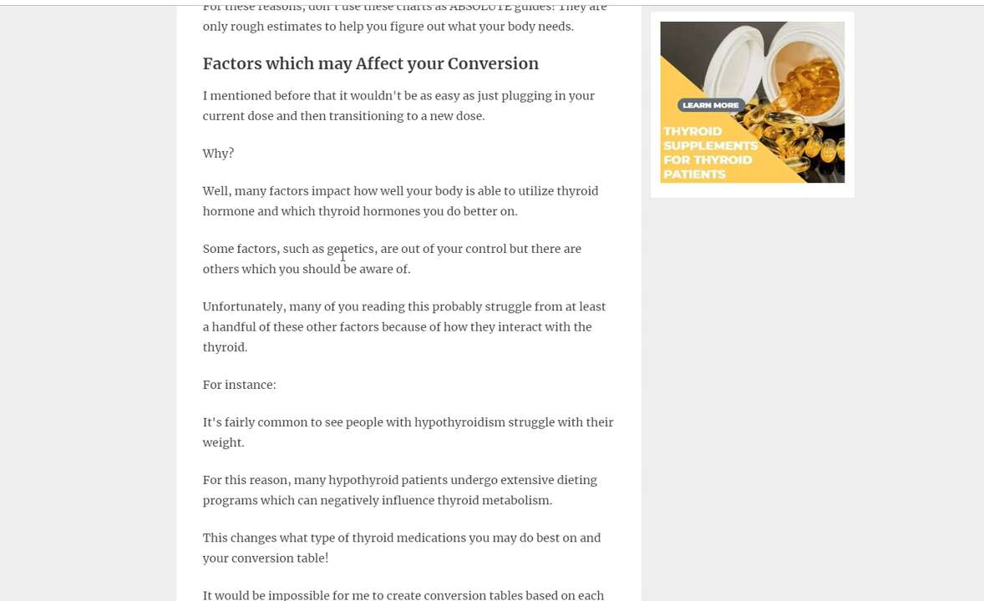
scroll("down", 3)
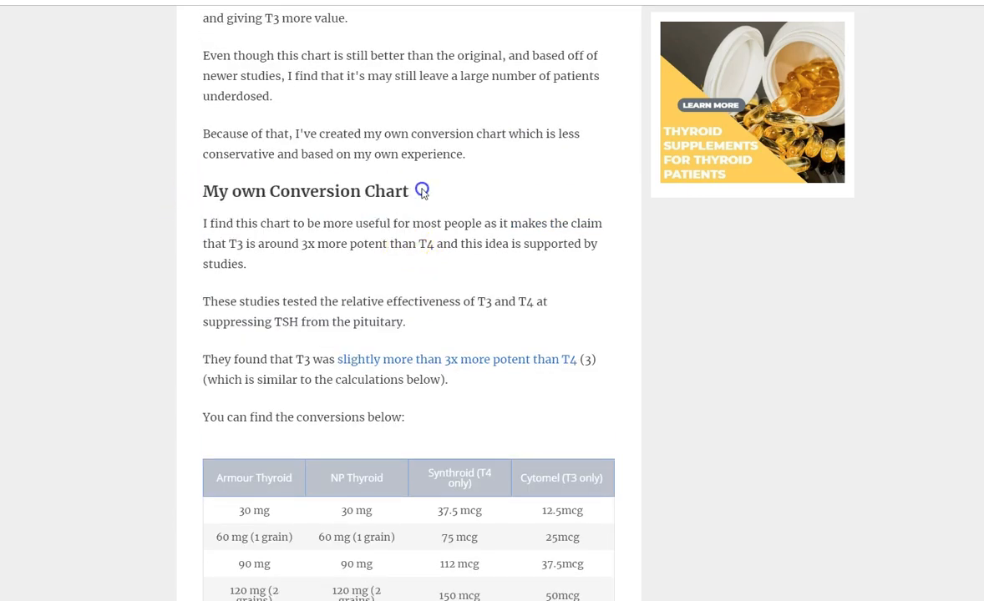
scroll("down", 3)
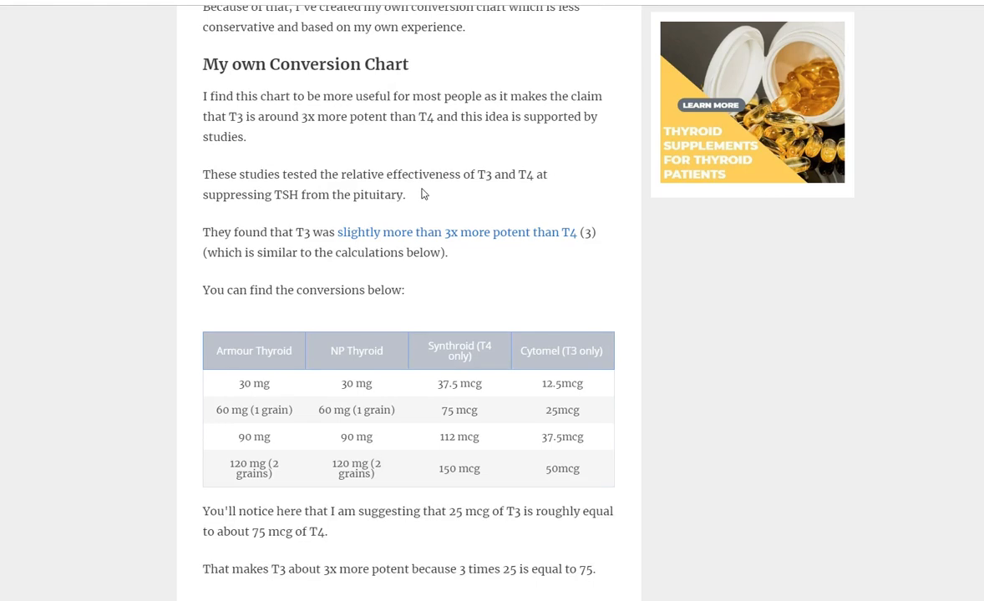
scroll("down", 3)
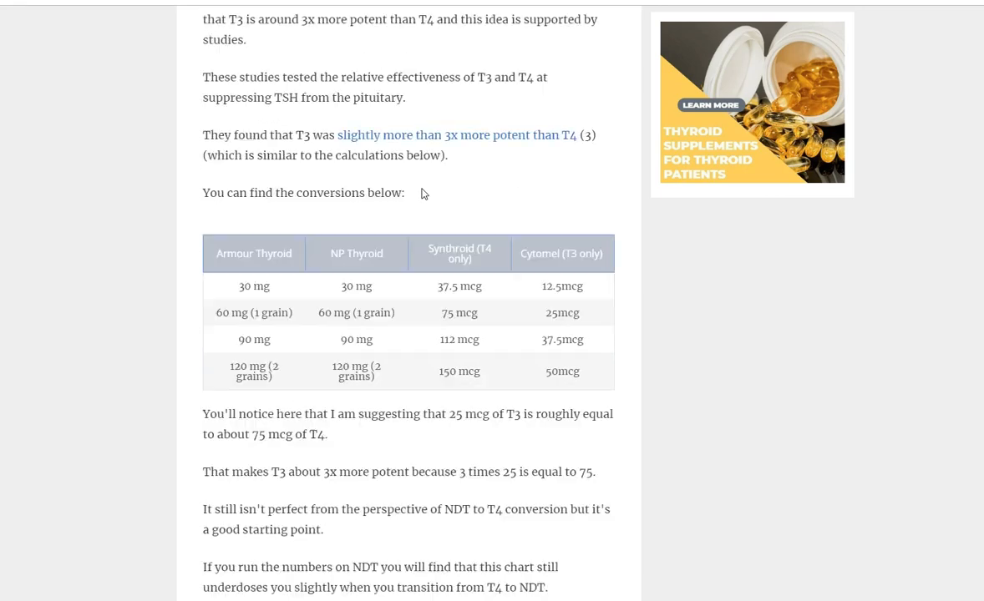
scroll("down", 3)
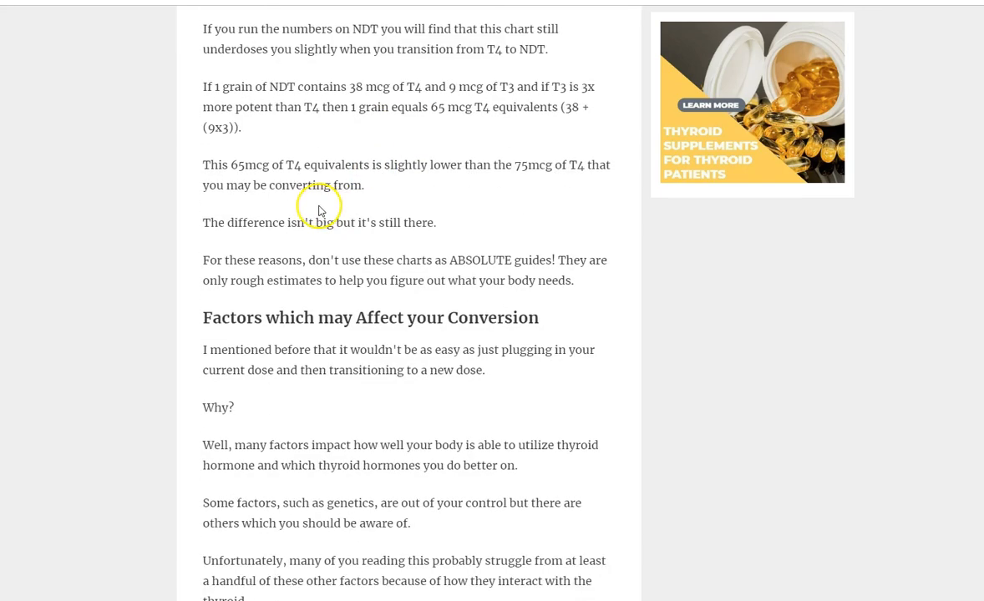
scroll("down", 3)
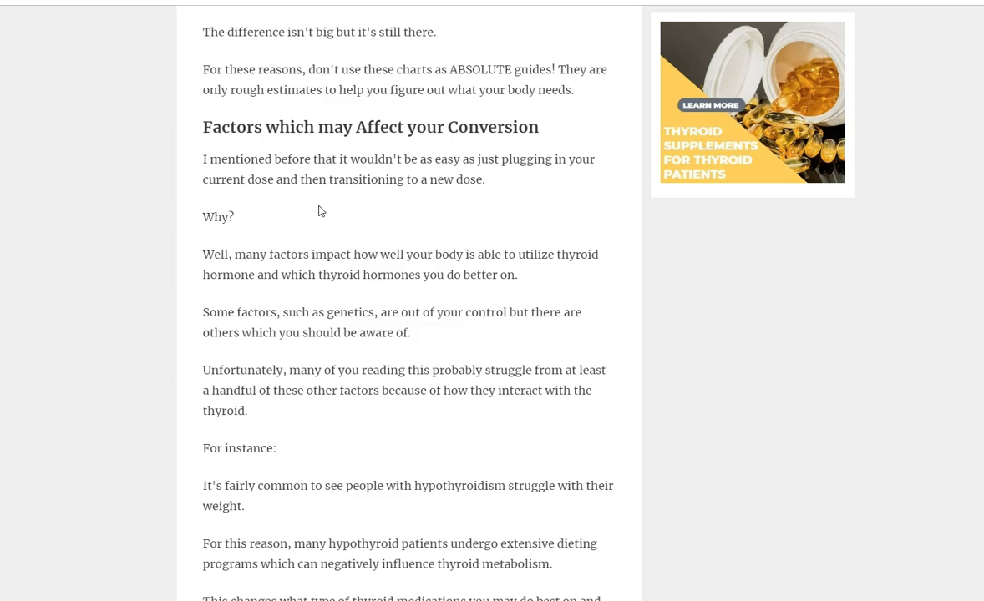
scroll("down", 3)
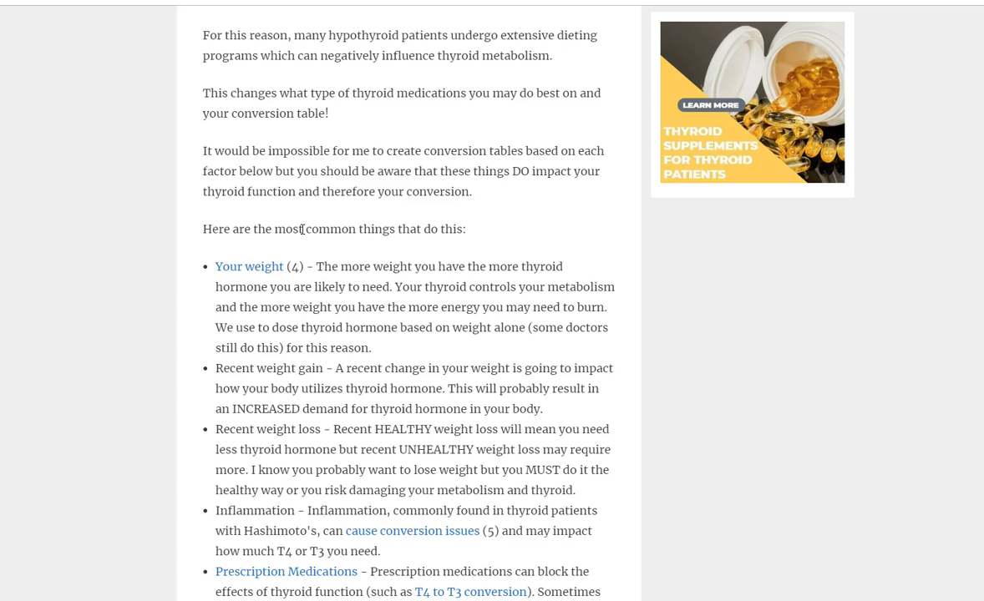
Scroll further through the factors list toward the Prescription Medications link
scroll("down", 3)
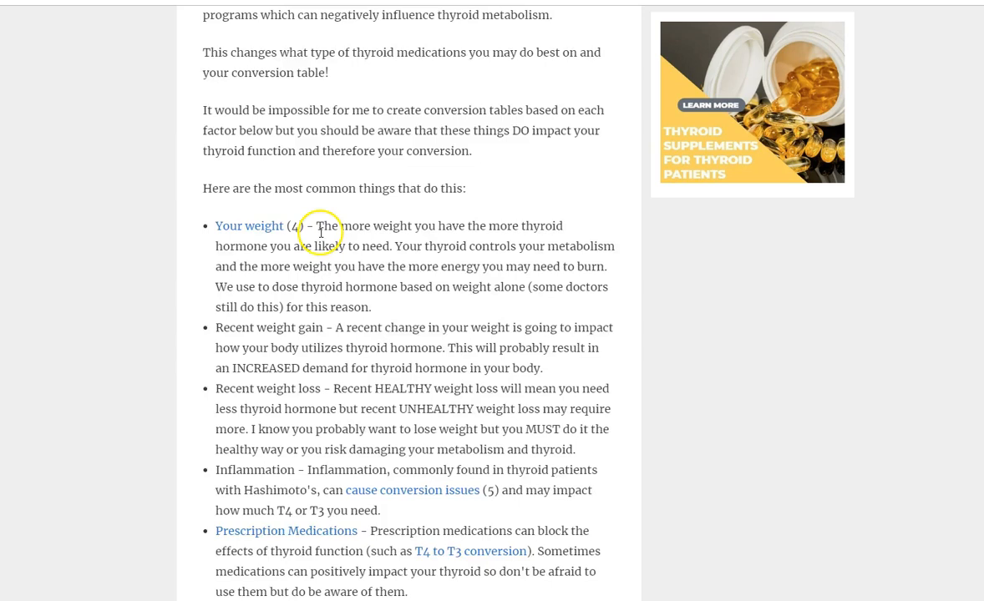
scroll("down", 3)
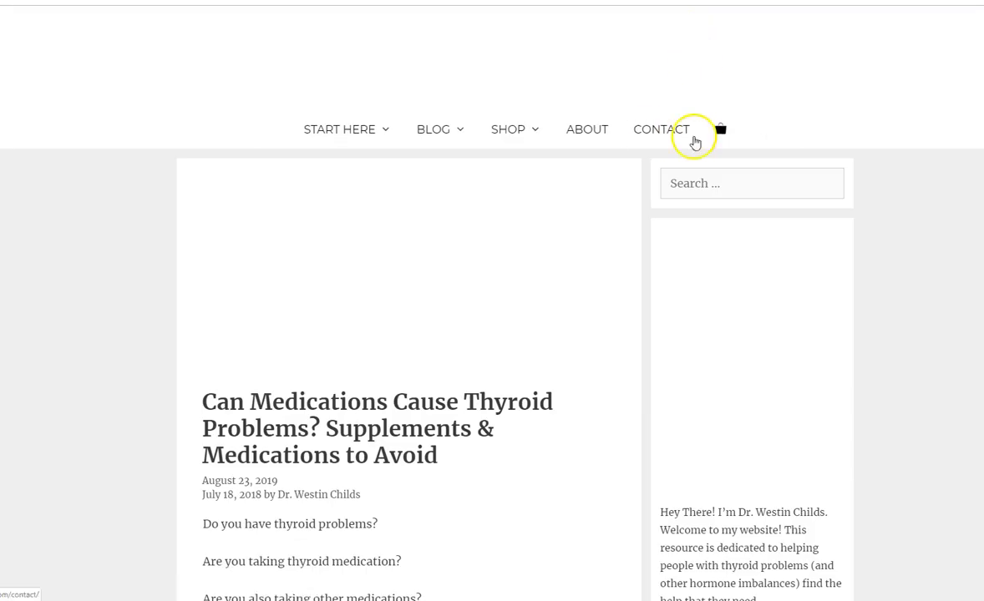
scroll("down", 3)
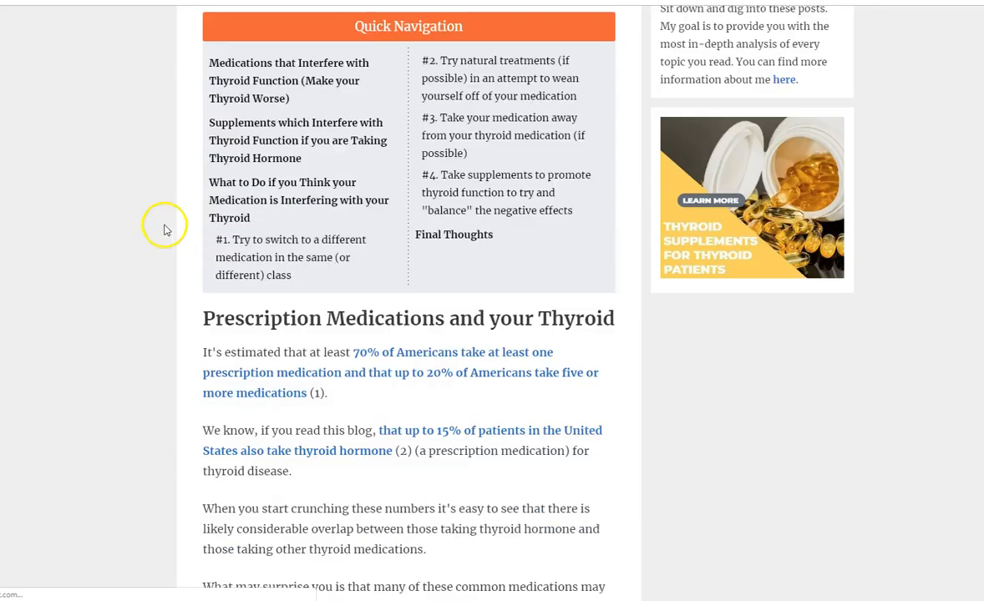
scroll("down", 3)
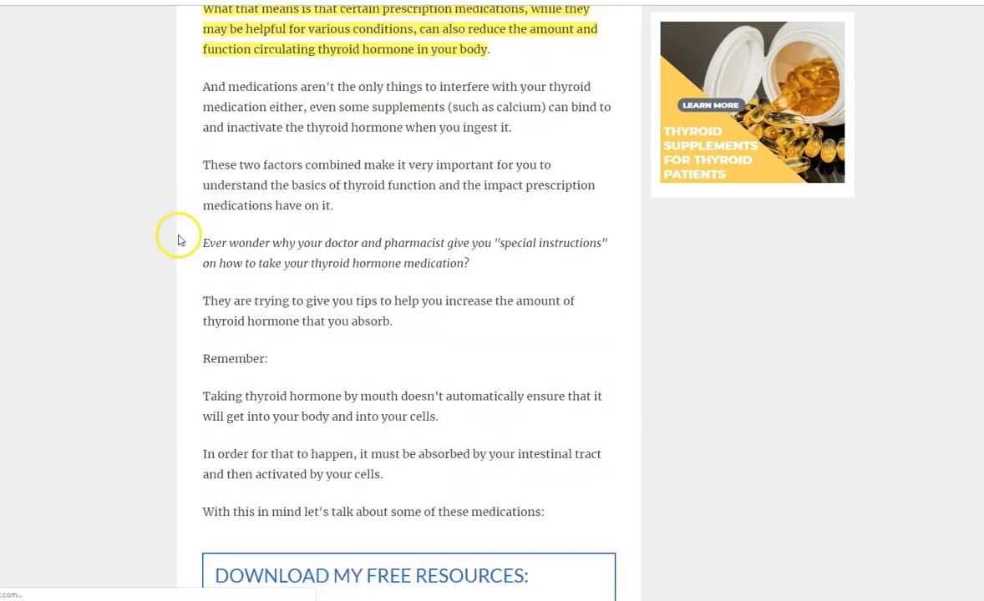
scroll("down", 3)
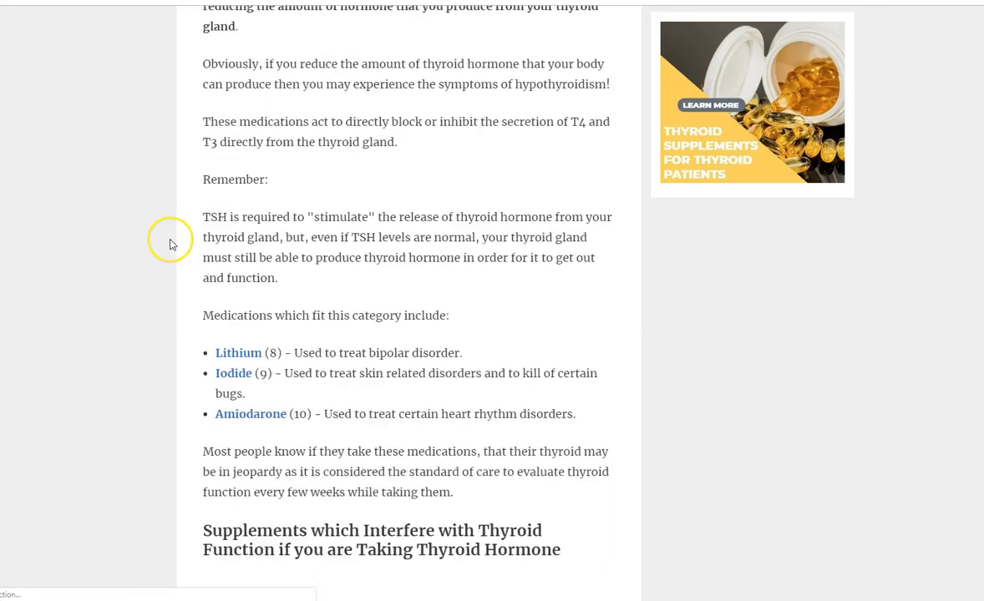
scroll("down", 3)
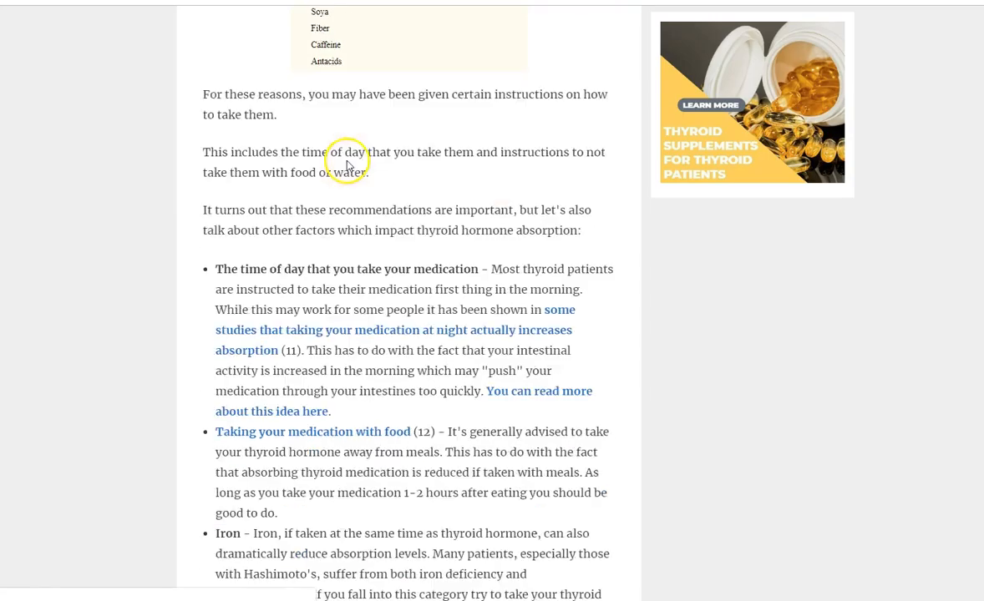
scroll("down", 3)
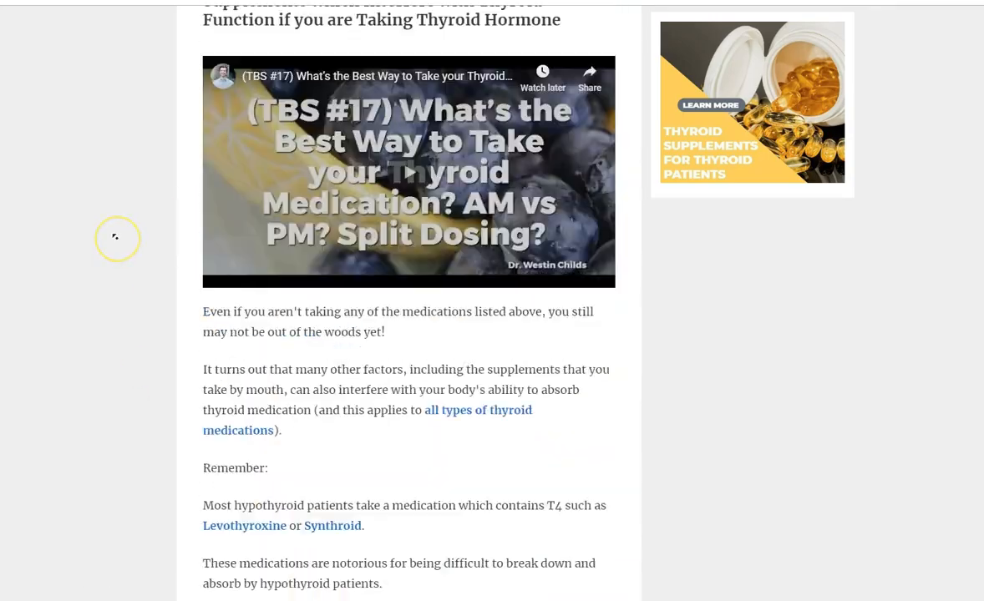
scroll("up", 3)
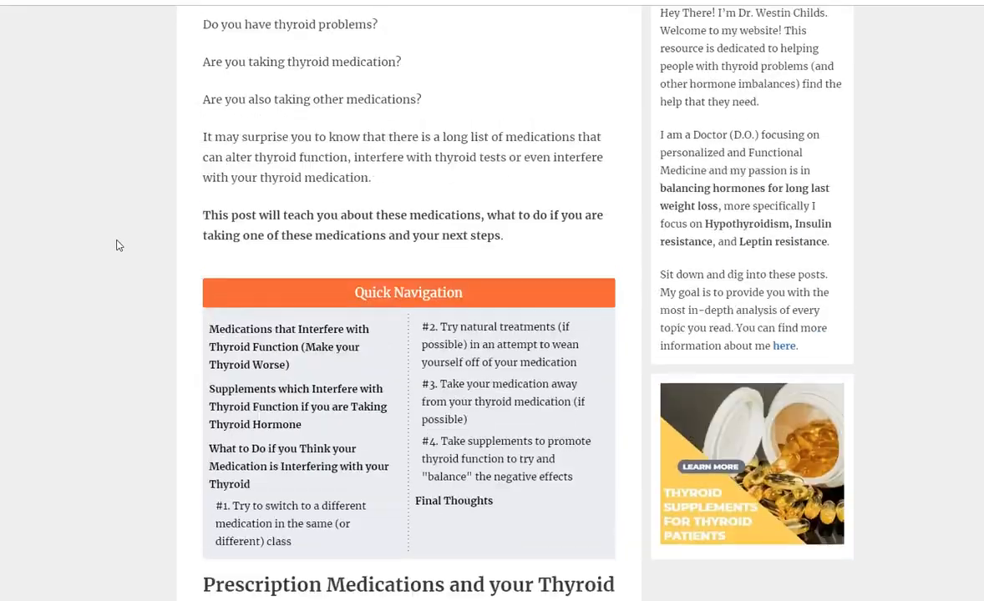
Scroll to the end of the dosage factors list before the Conclusion
scroll("down", 3)
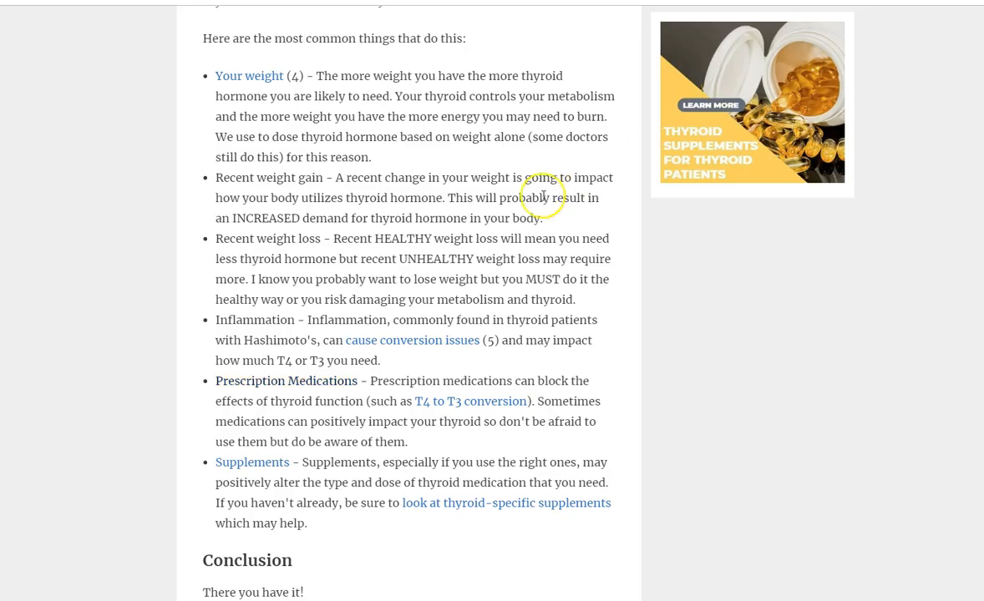
mouse_move(543, 197)
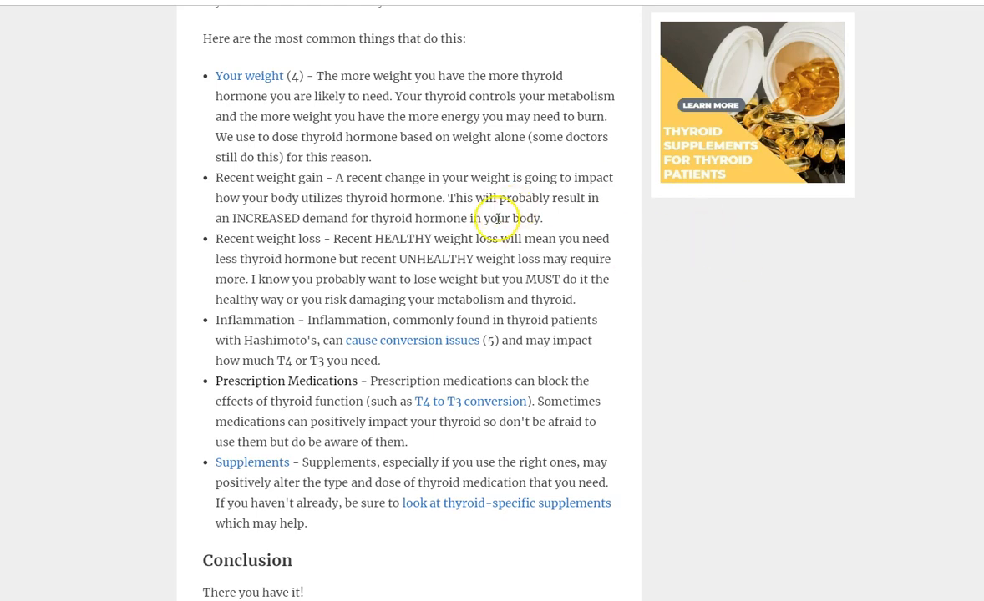
mouse_move(544, 222)
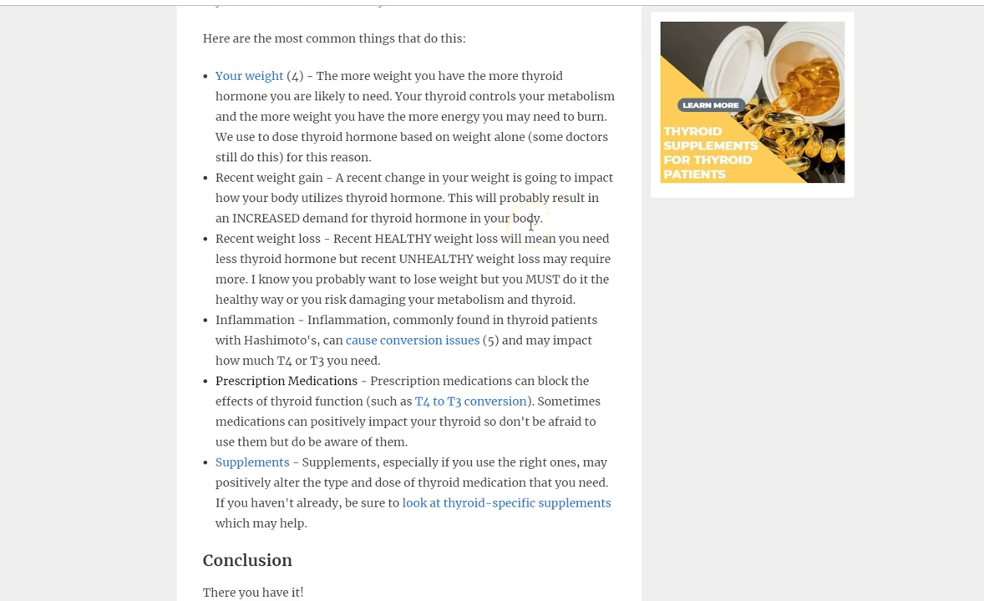
mouse_move(550, 221)
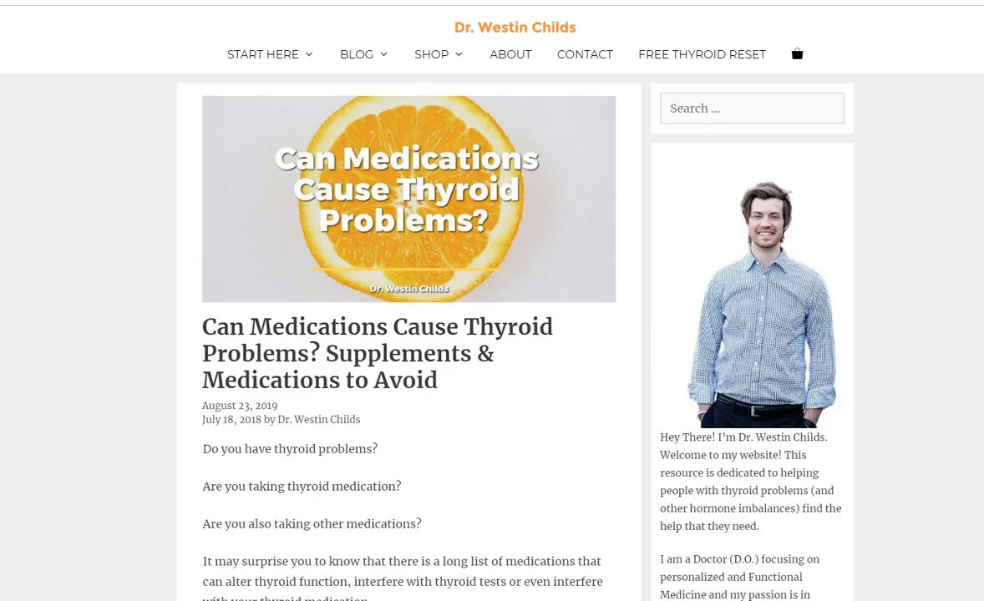
Show the thyroid supplements shop page listing T3 Conversion Booster and Thyroid Adrenal Reset Complex
left_click(430, 54)
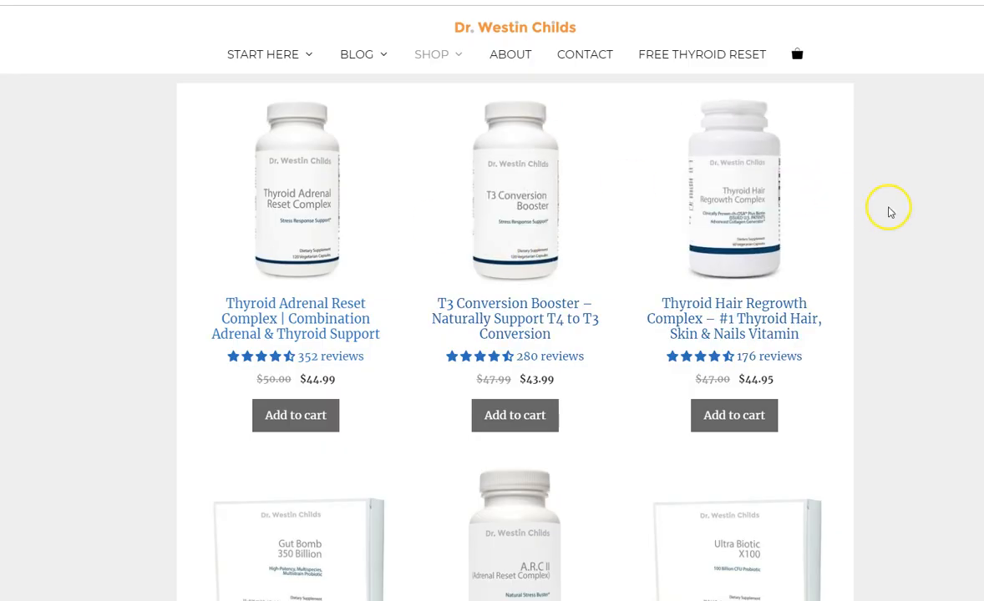
scroll("down", 3)
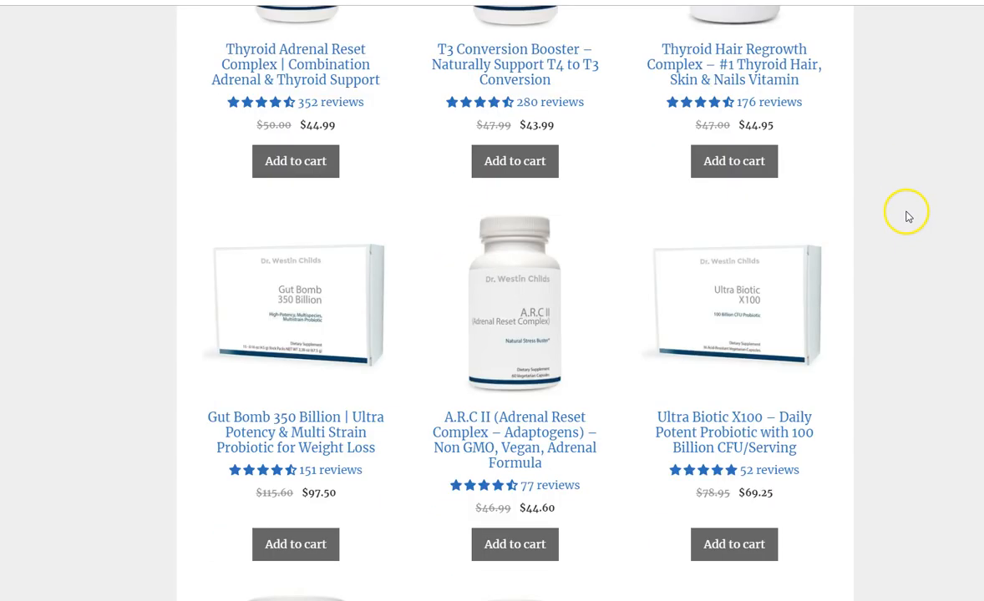
scroll("up", 3)
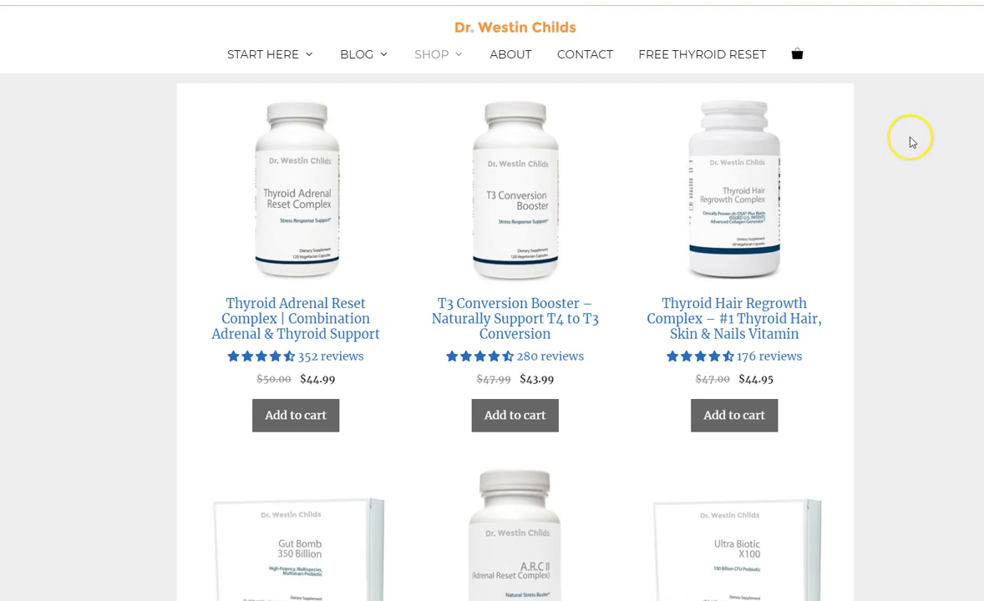
mouse_move(909, 140)
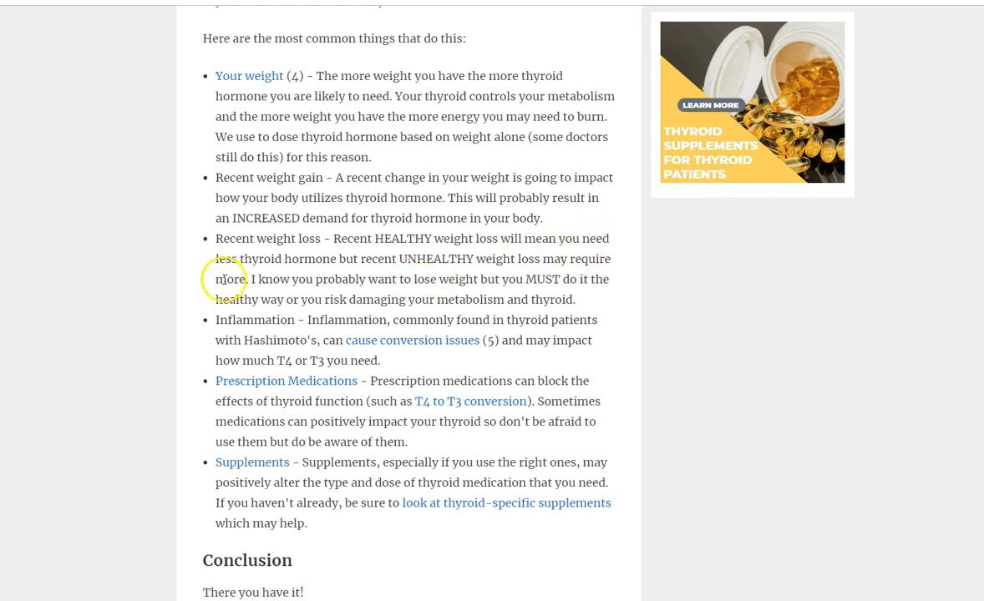
mouse_move(216, 278)
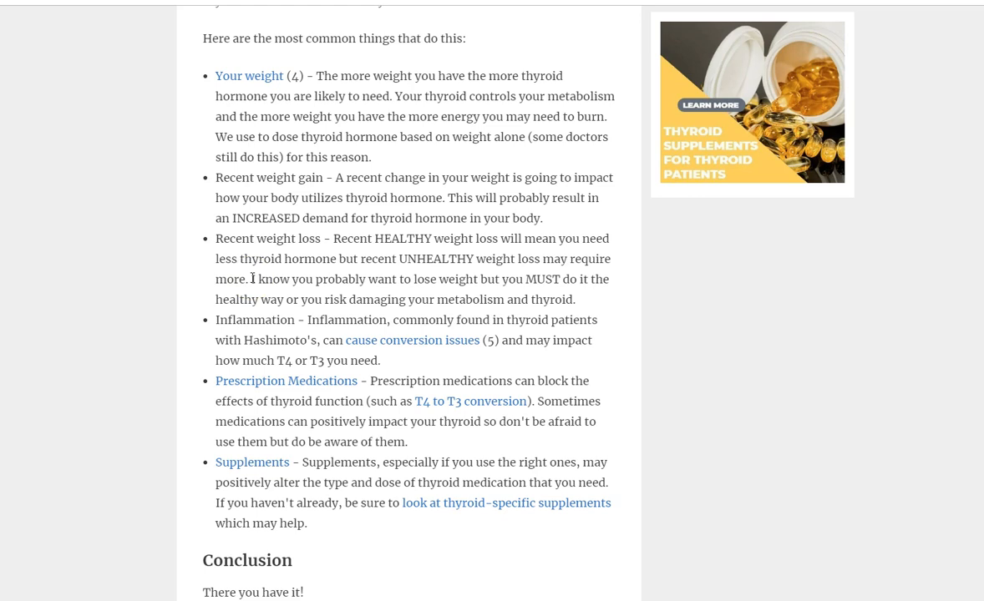
Scroll the dosage conversion article at its list of factors that change thyroid dose
scroll("down", 3)
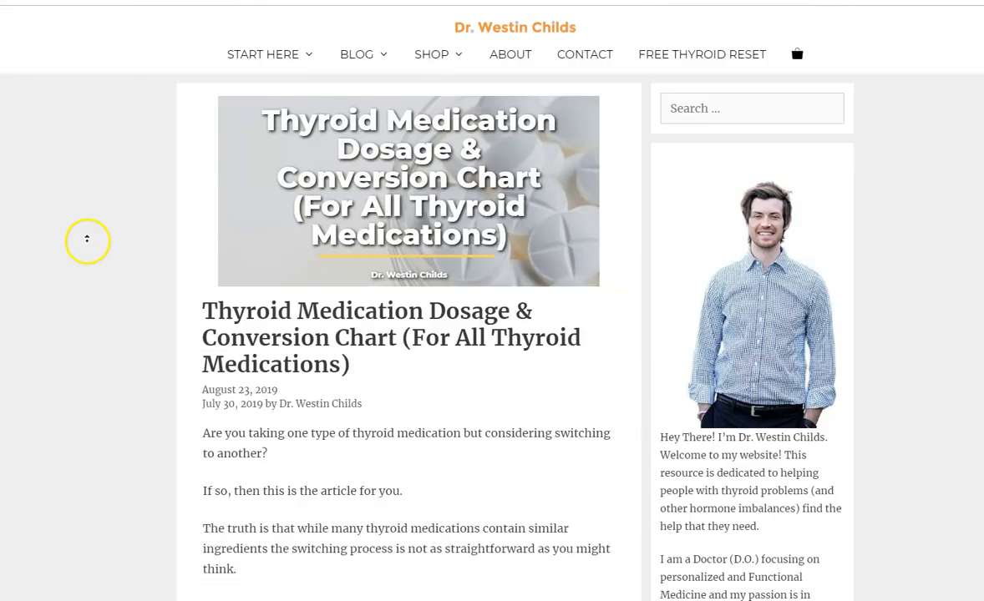
mouse_move(87, 244)
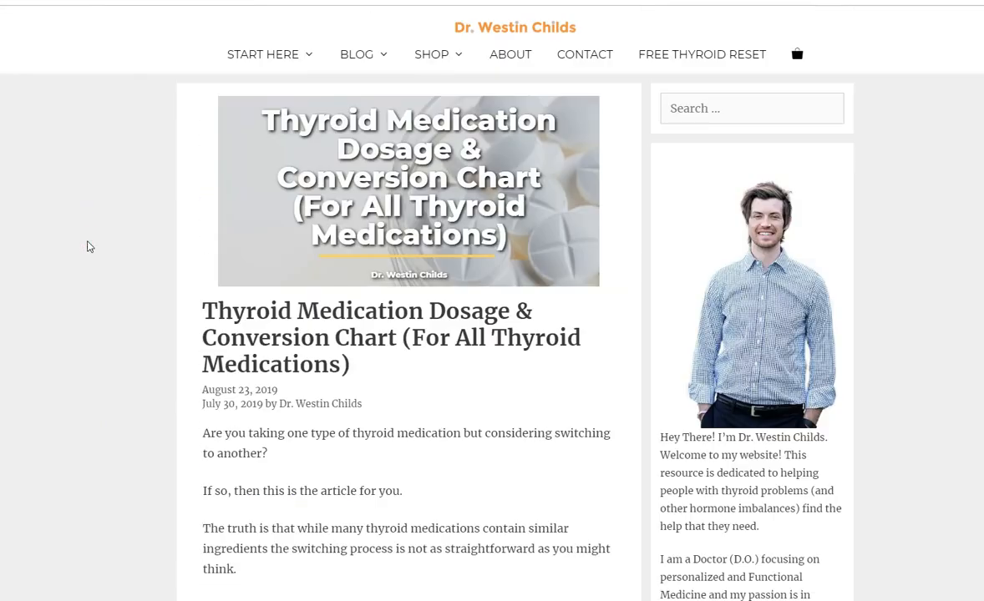